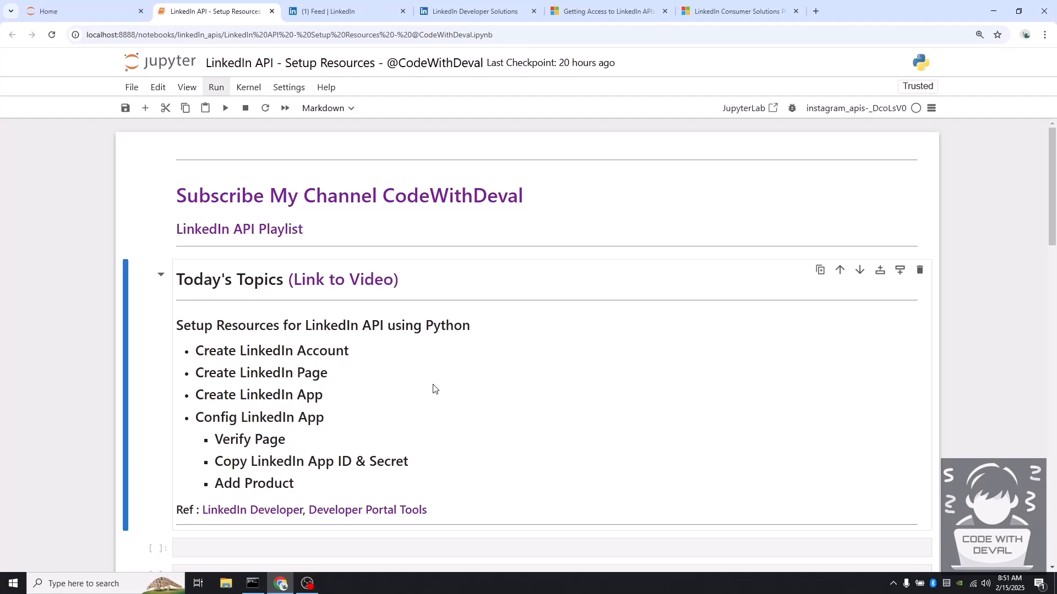
mouse_move(439, 364)
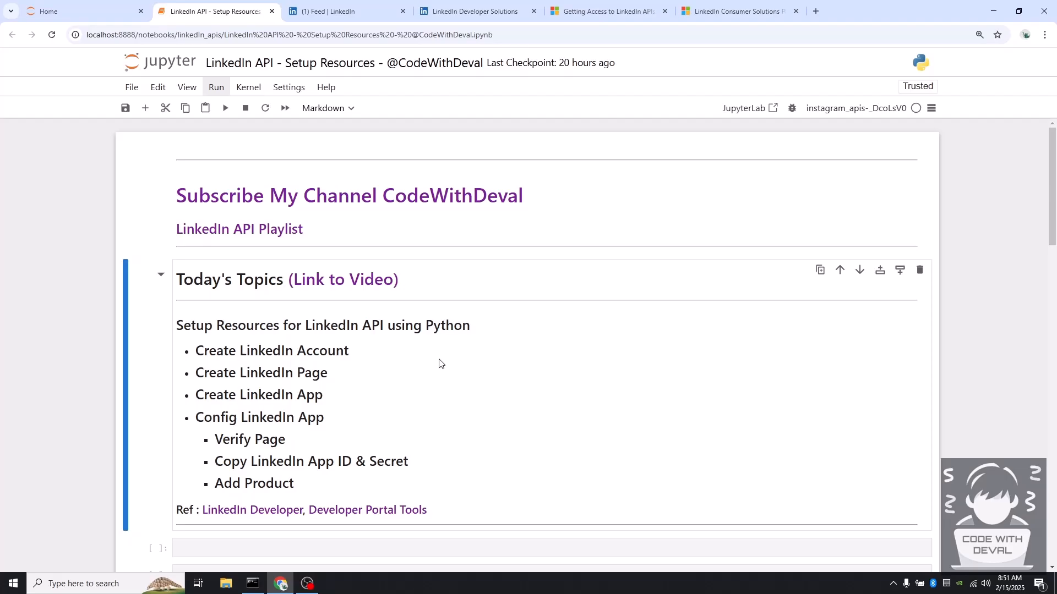
mouse_move(419, 368)
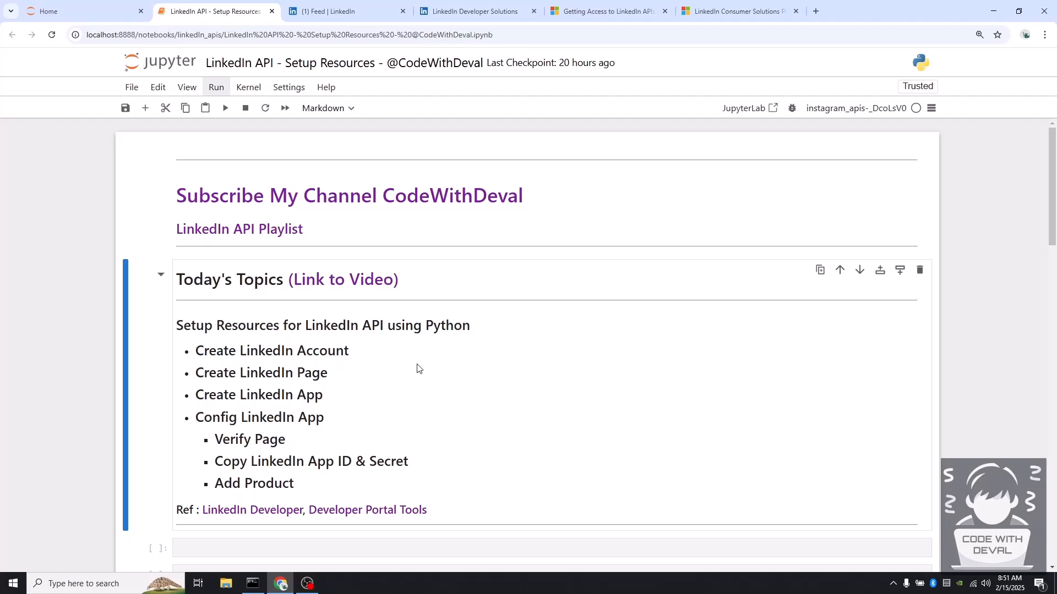
mouse_move(337, 414)
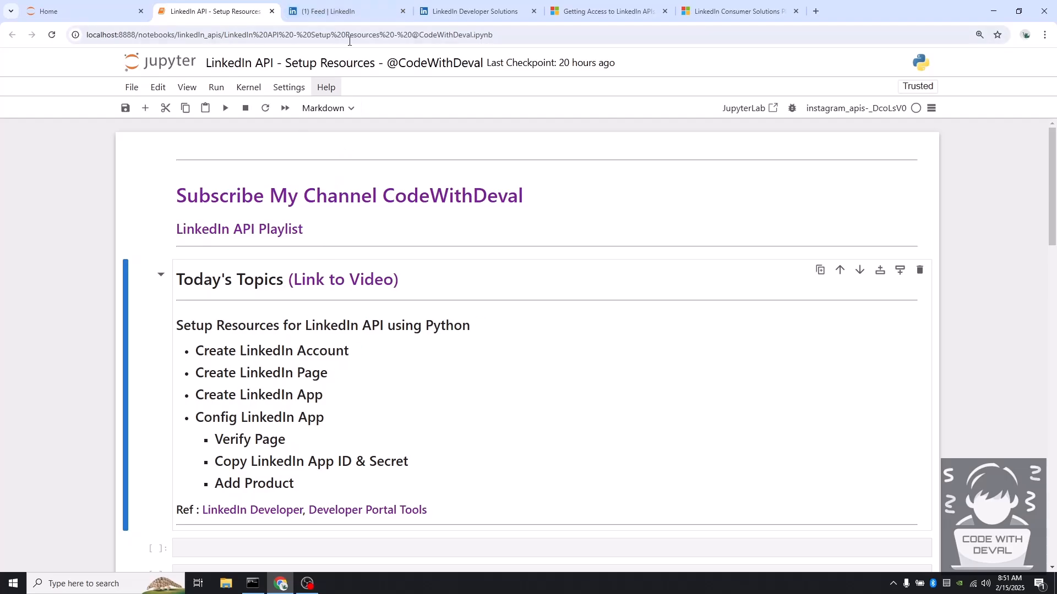
- Start a Company-type LinkedIn page, scroll its blank details form, then return to Jupyter
left_click(334, 11)
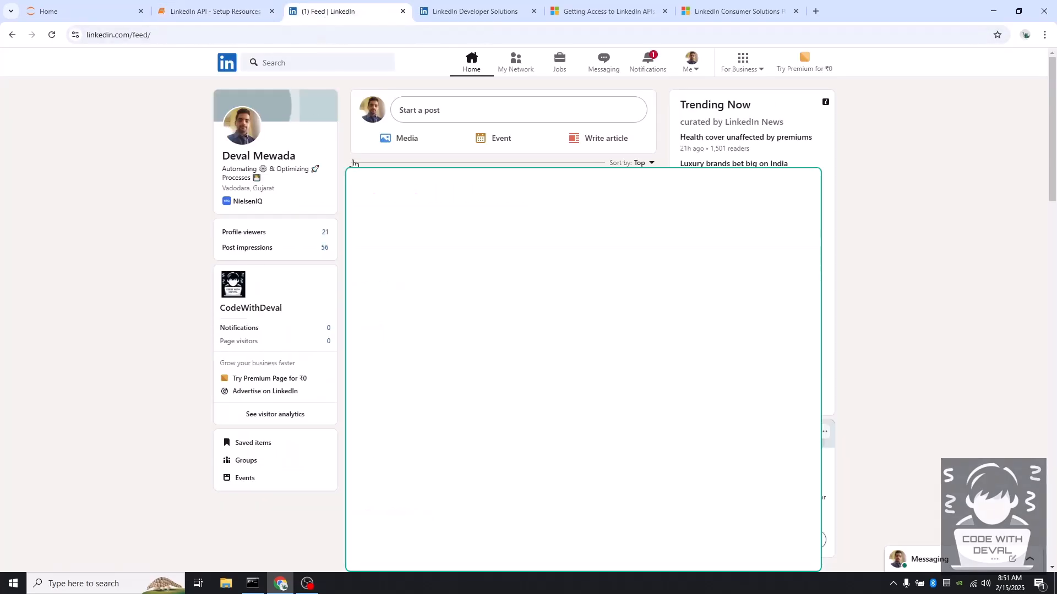
mouse_move(720, 72)
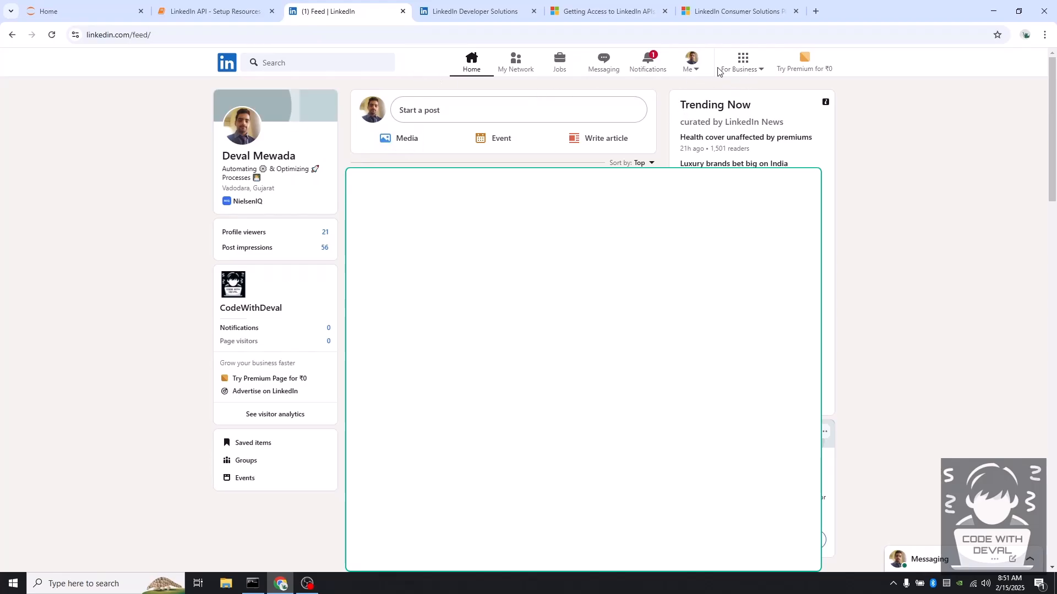
mouse_move(756, 78)
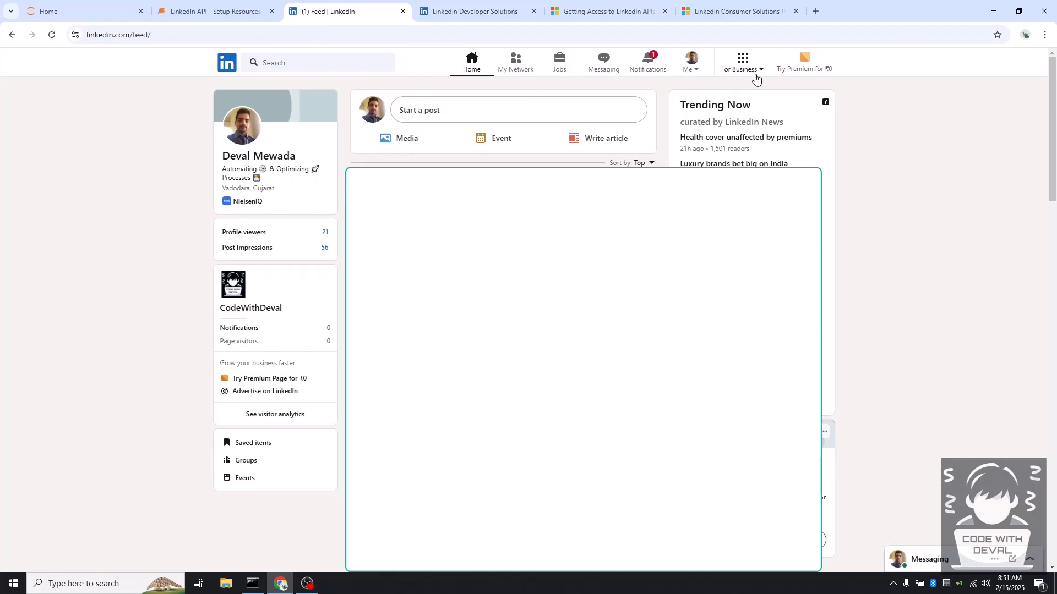
left_click(743, 61)
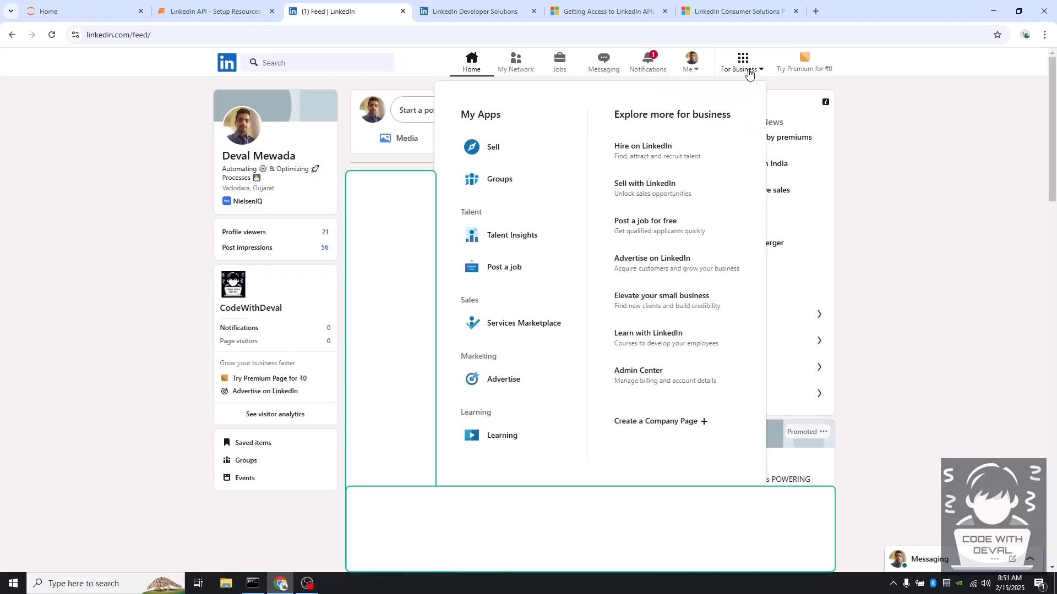
mouse_move(688, 426)
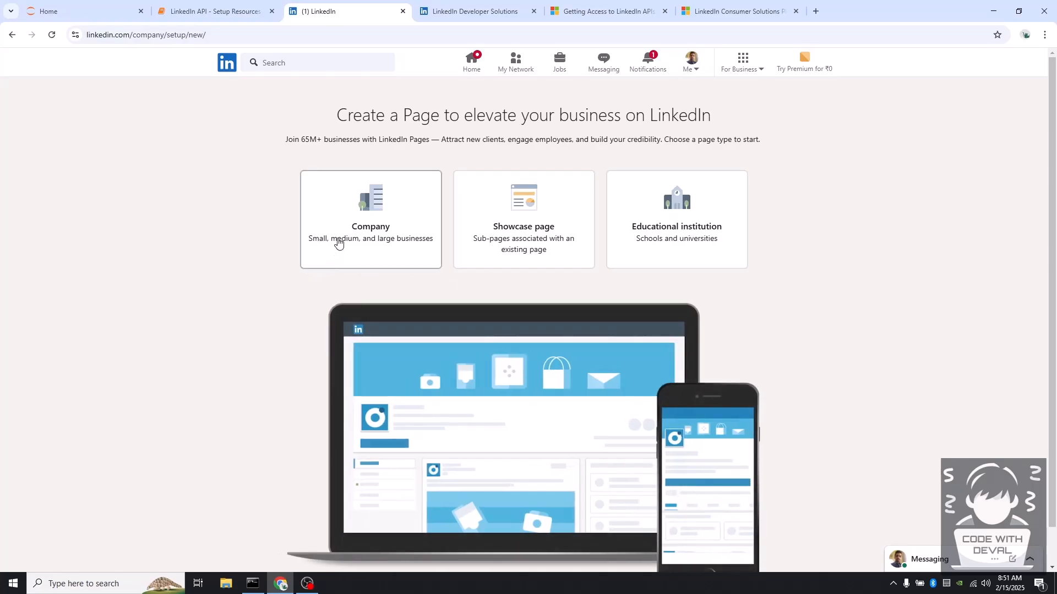
mouse_move(557, 234)
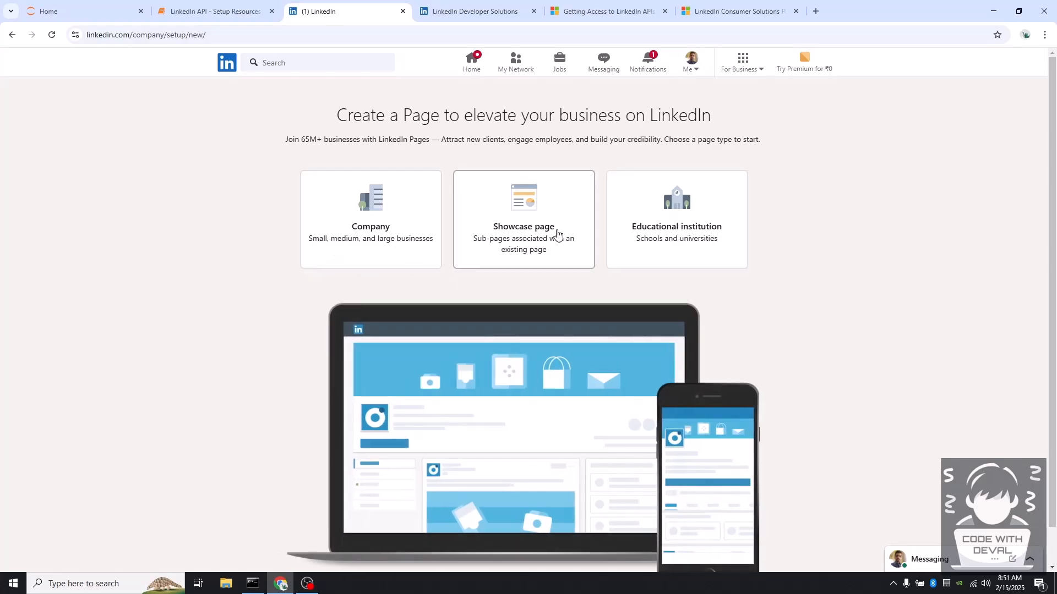
mouse_move(329, 279)
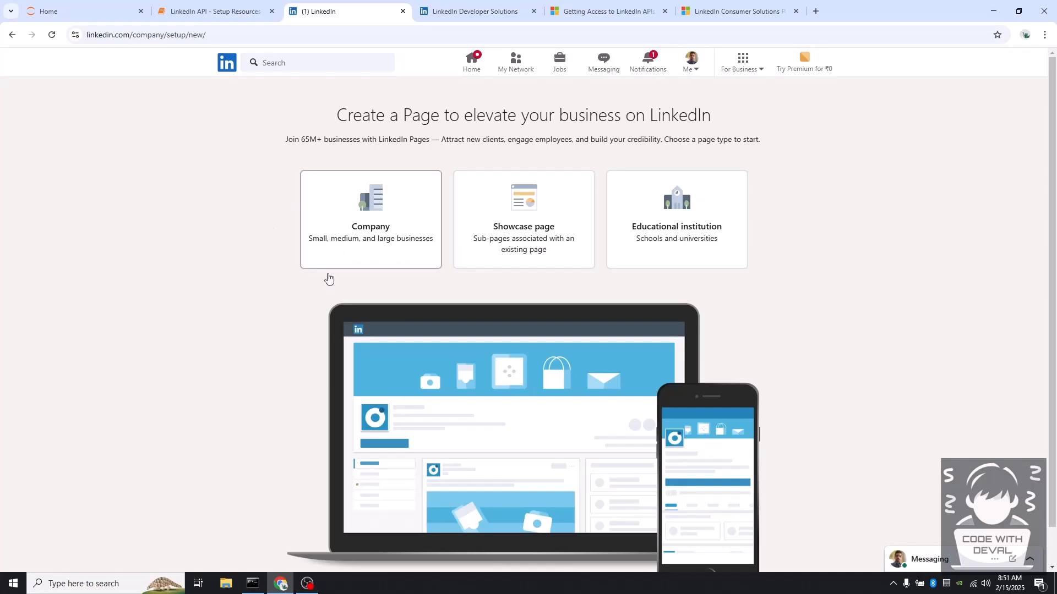
left_click(370, 220)
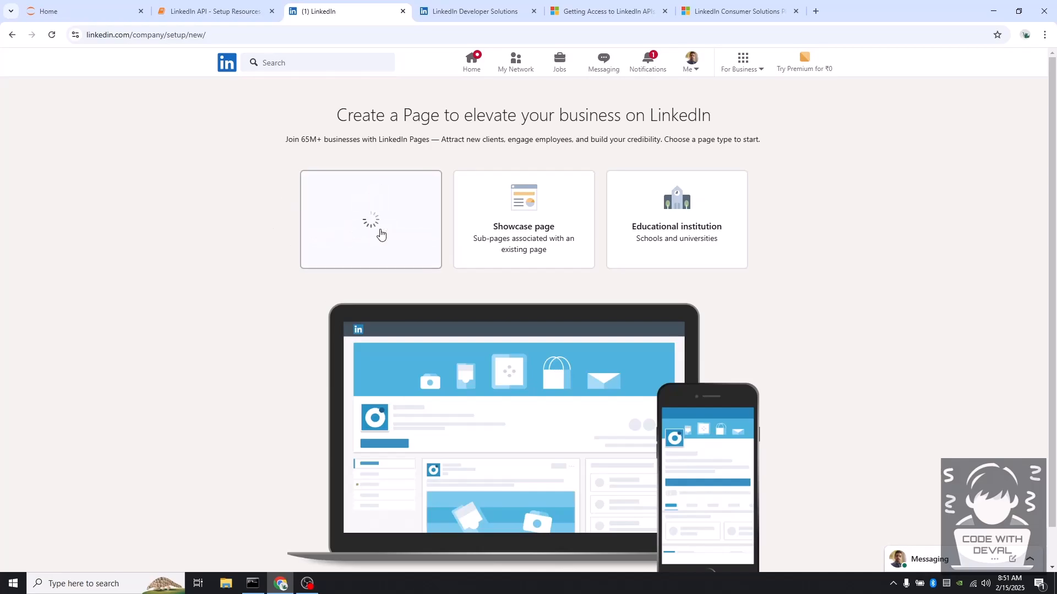
left_click(370, 219)
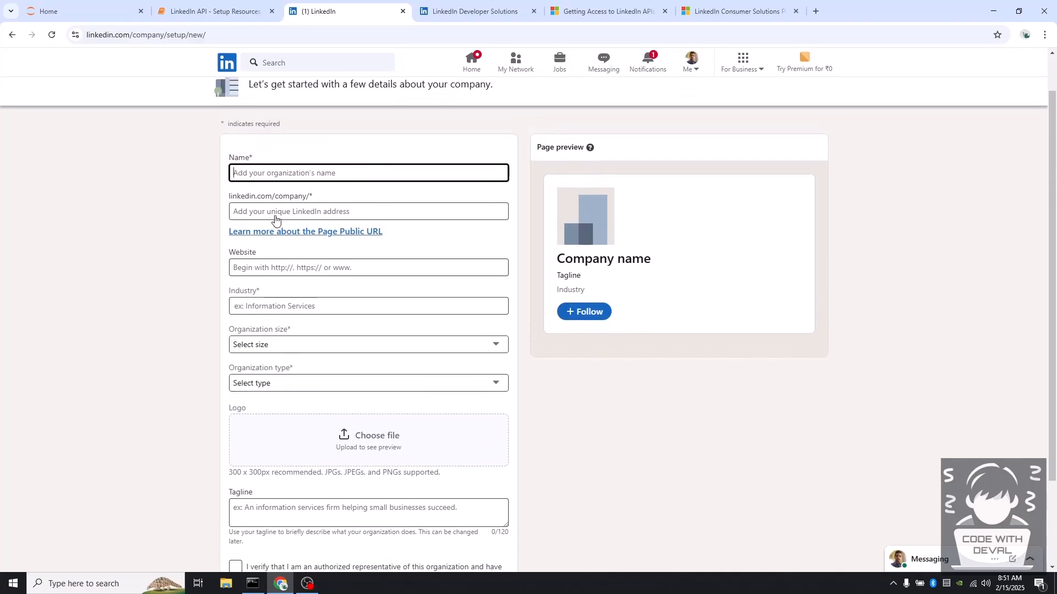
scroll("down", 3)
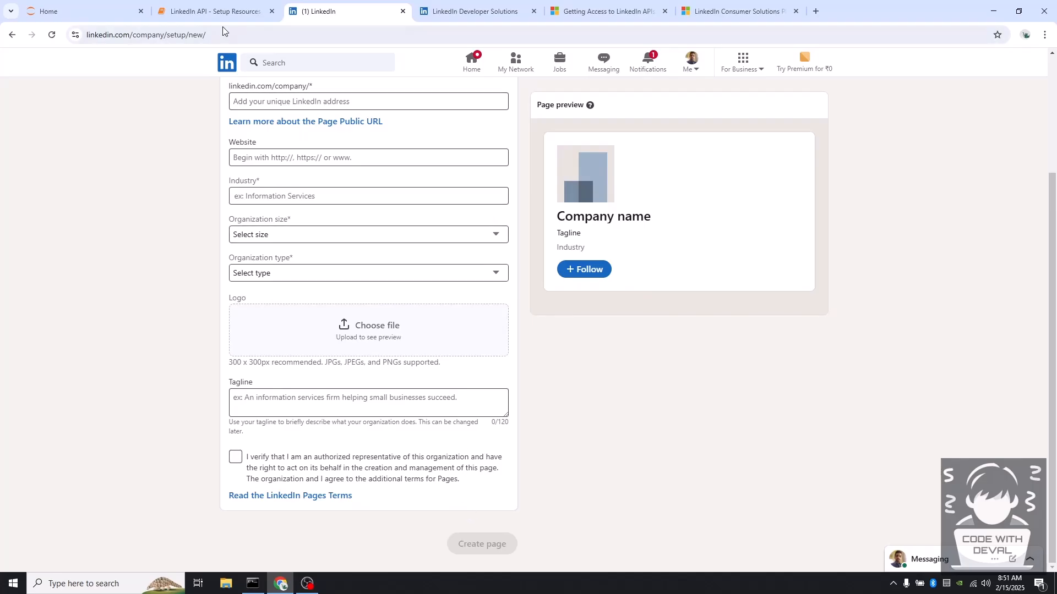
left_click(214, 12)
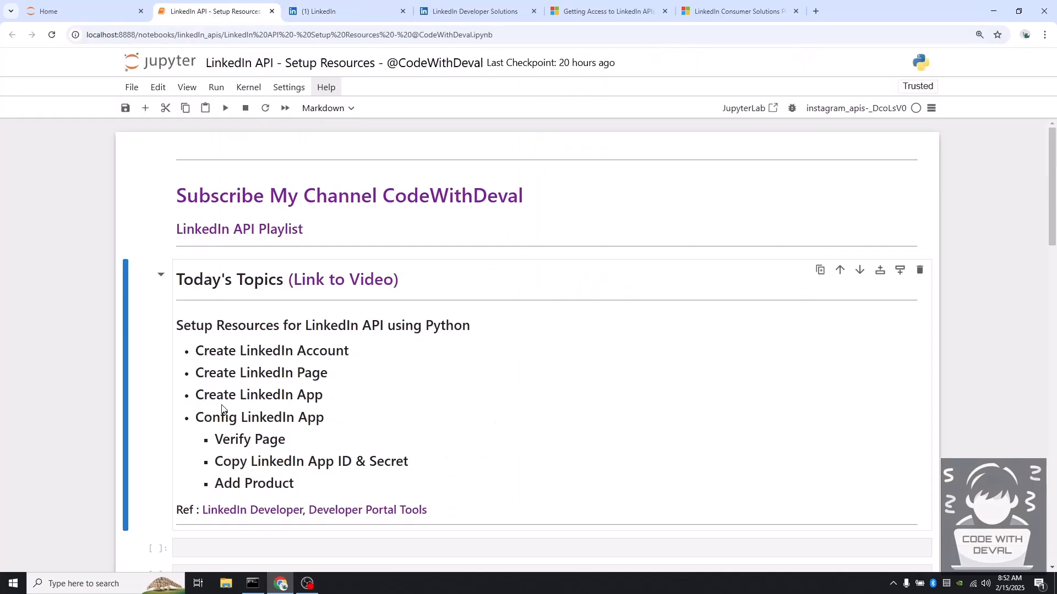
mouse_move(240, 408)
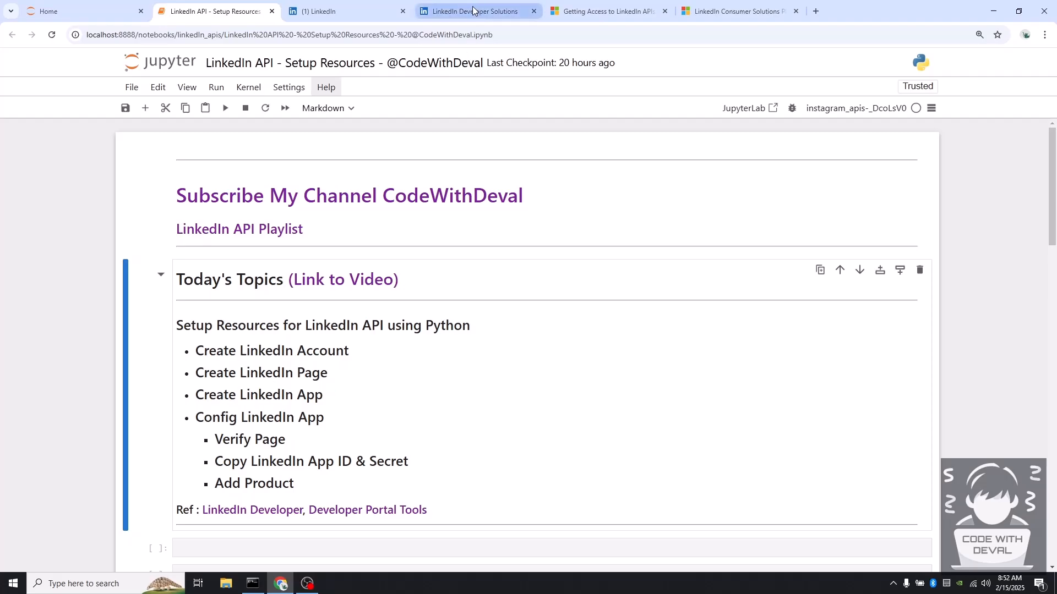
- Switch to the LinkedIn Developer Solutions browser tab
left_click(469, 11)
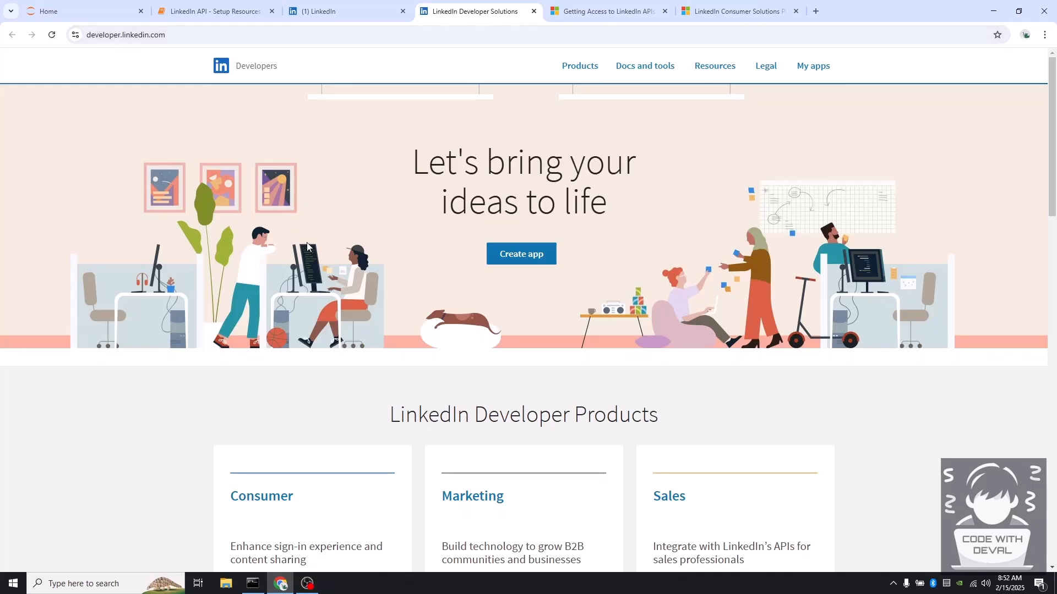
mouse_move(525, 261)
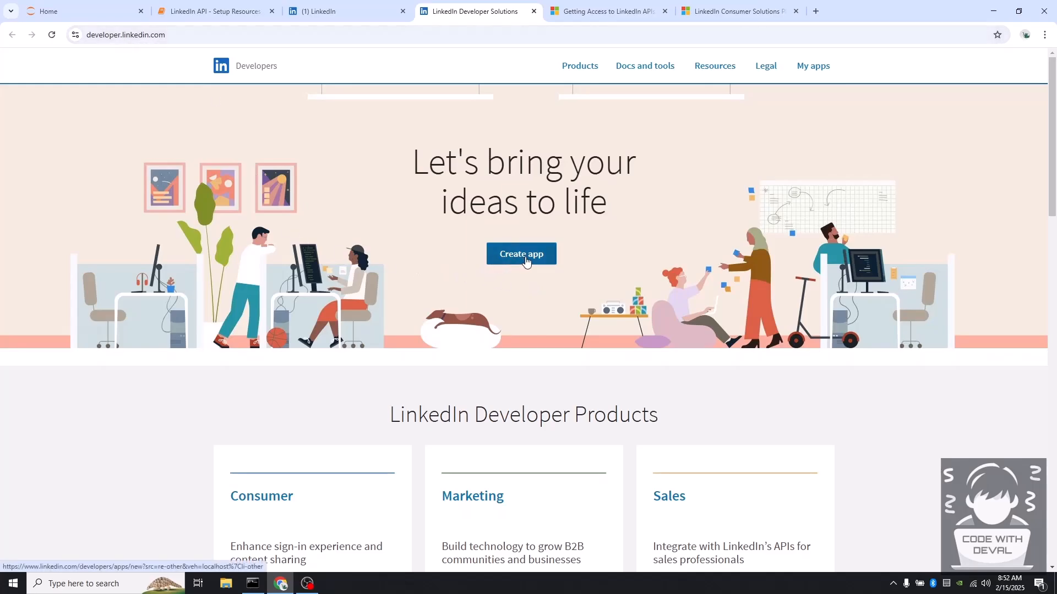
- Start a new app named cwd_yt, linked to the CodeWithDeval company page
left_click(521, 254)
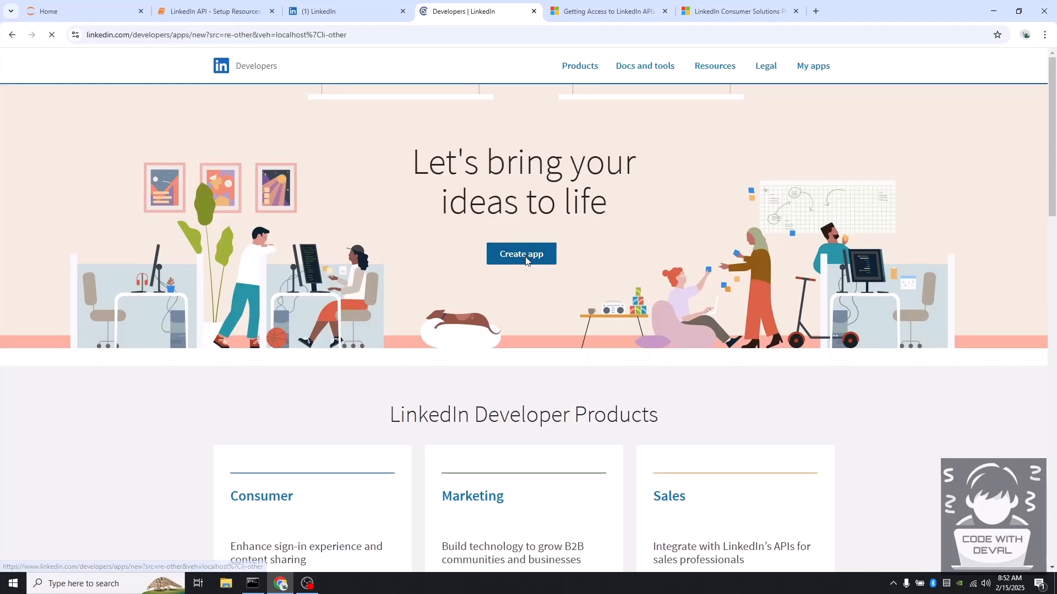
left_click(521, 253)
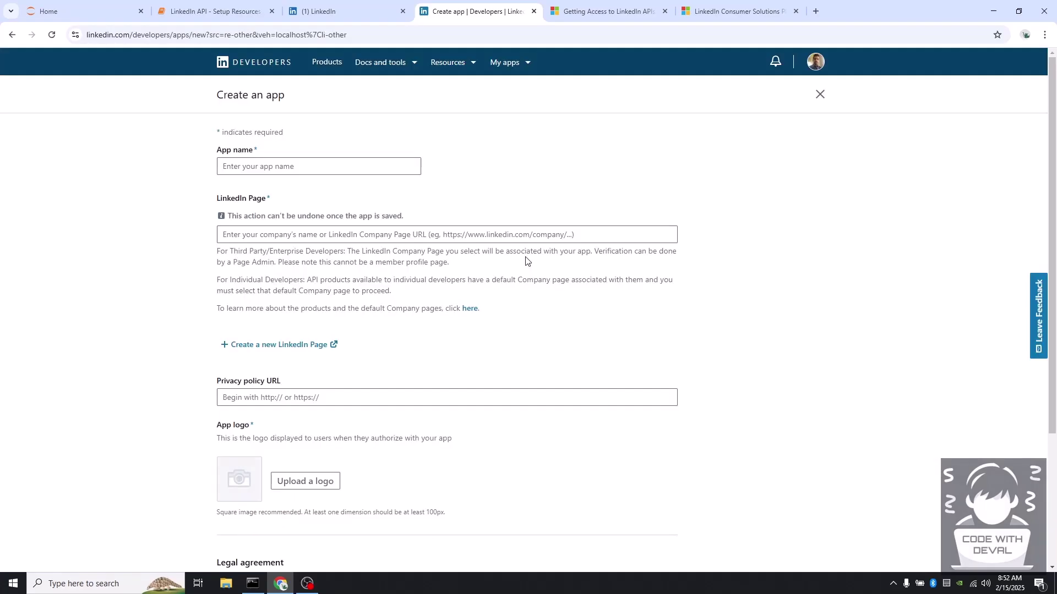
left_click(318, 166)
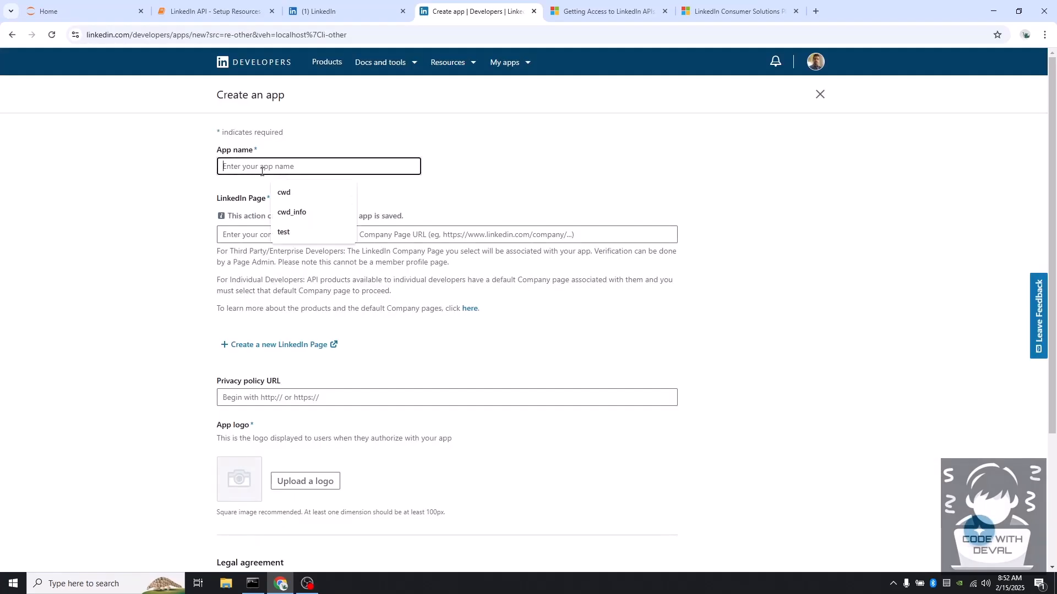
type("cwd_yt")
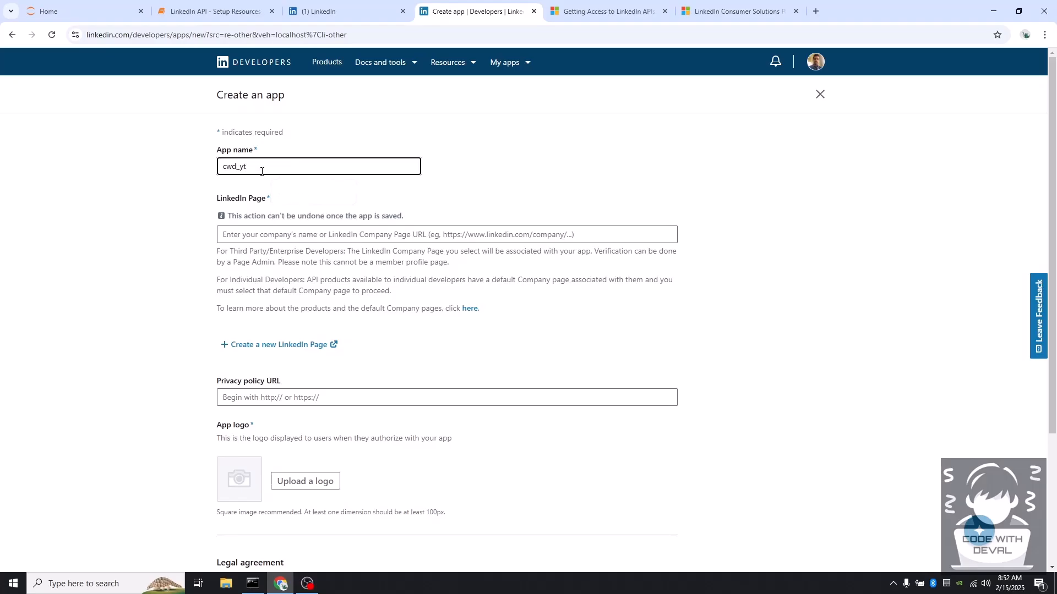
left_click(446, 234)
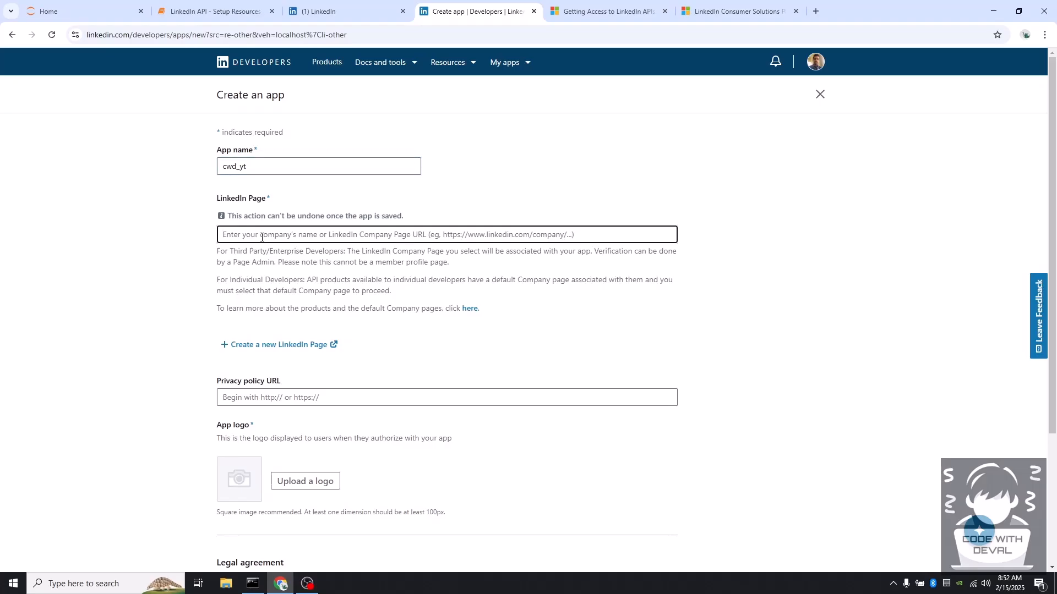
type("codwithde")
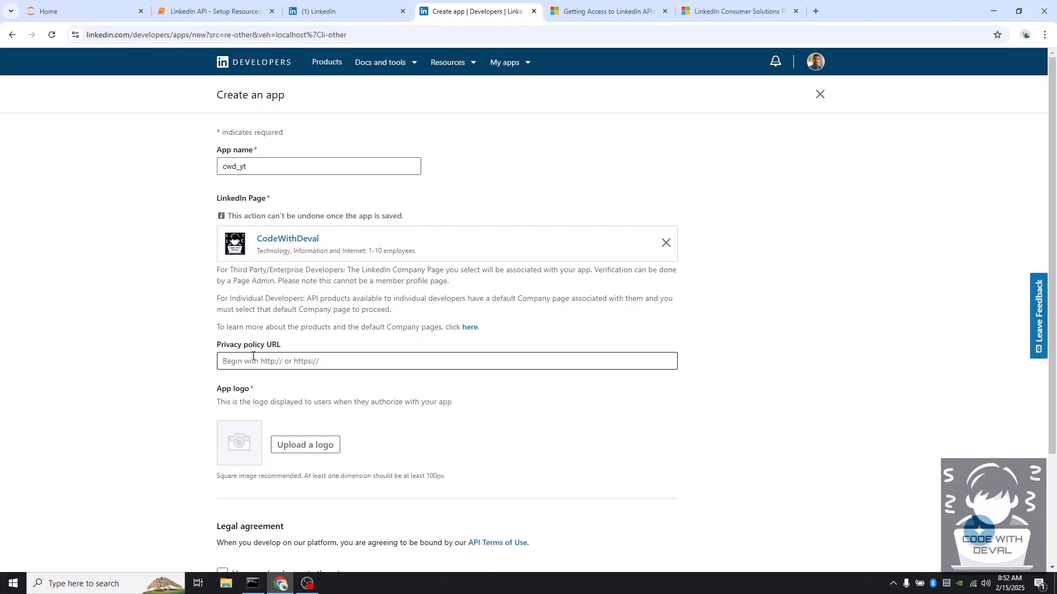
- Upload the CodeWithDeval logo, accept the legal terms, create the app and view its products
scroll("down", 3)
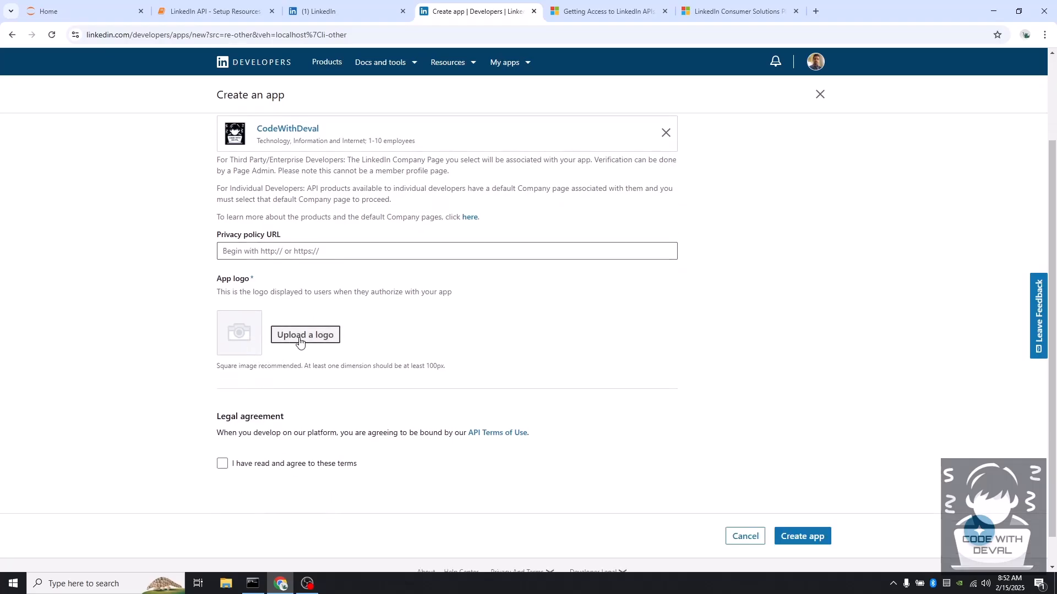
mouse_move(303, 345)
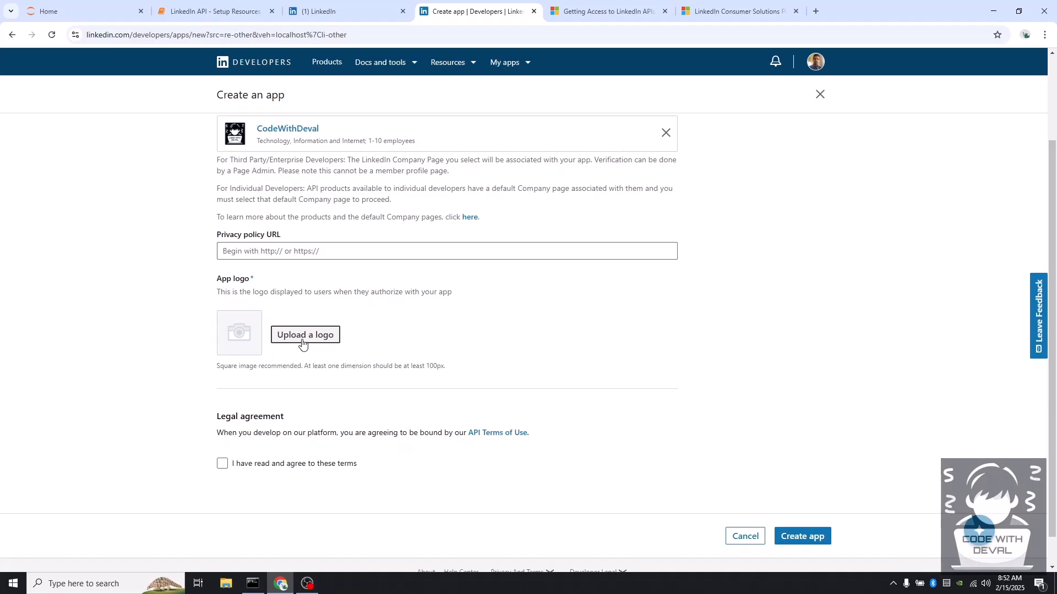
left_click(305, 335)
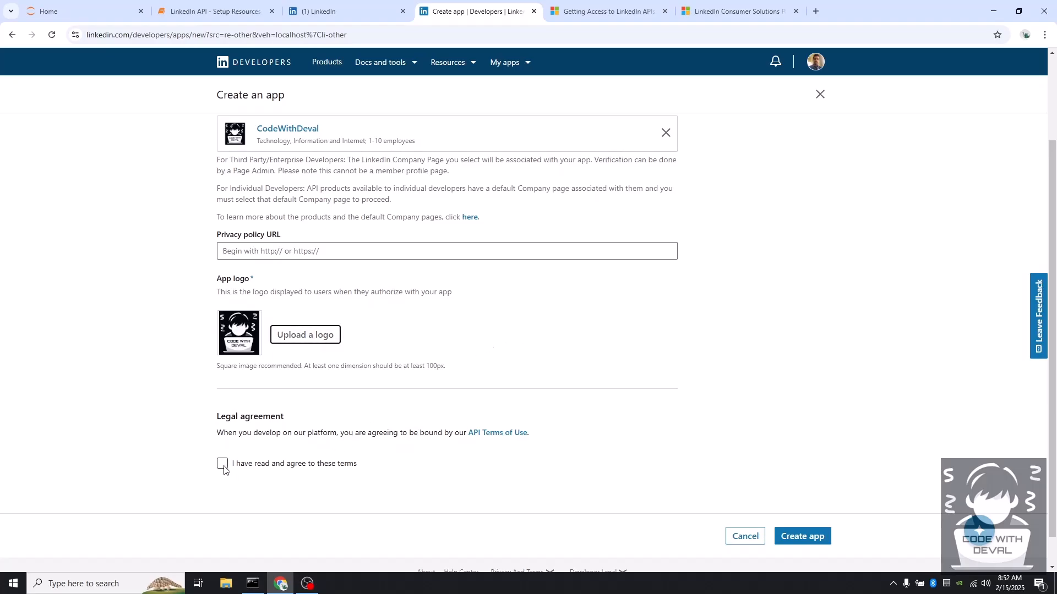
left_click(222, 464)
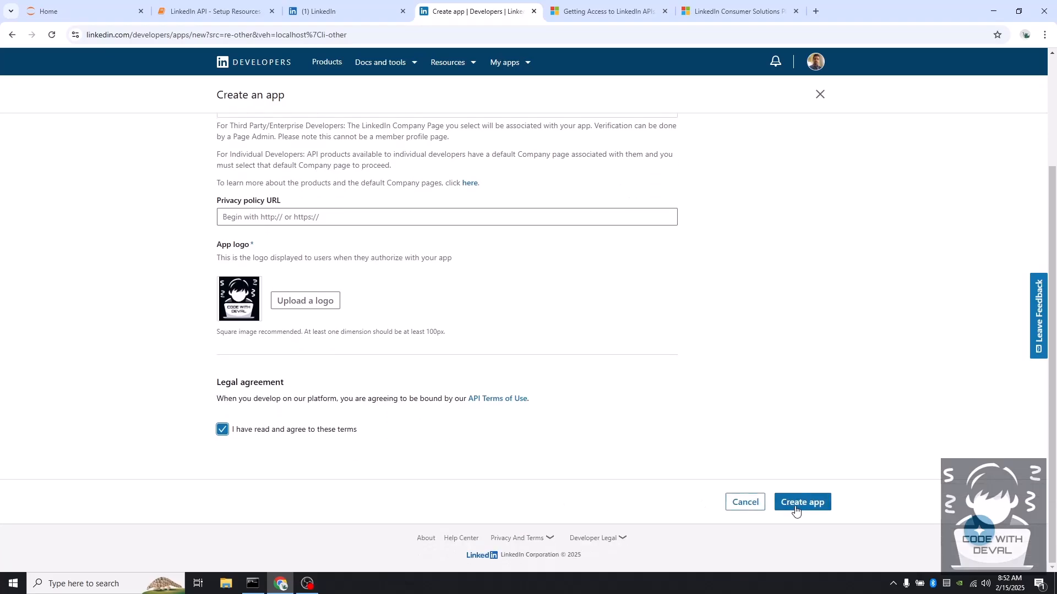
left_click(802, 502)
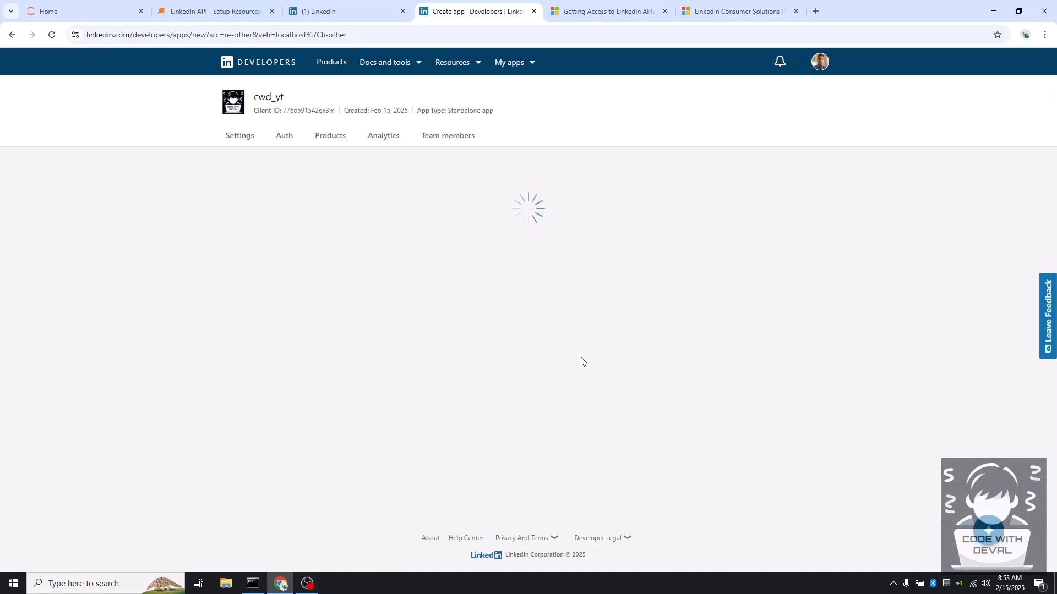
left_click(325, 136)
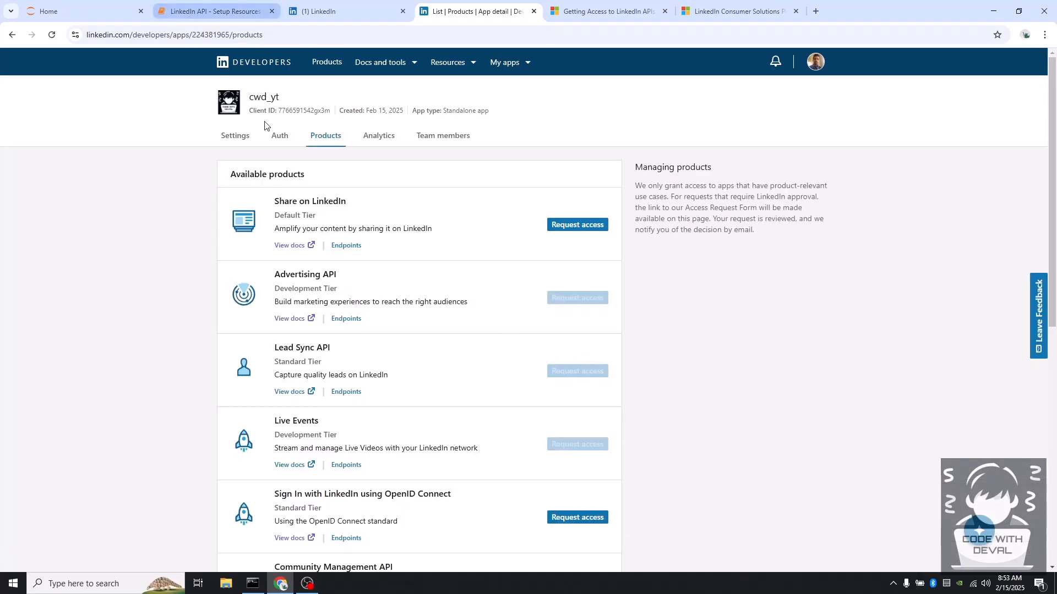
- Review the Config LinkedIn App checklist in Jupyter, then return to the cwd_yt products page
left_click(214, 11)
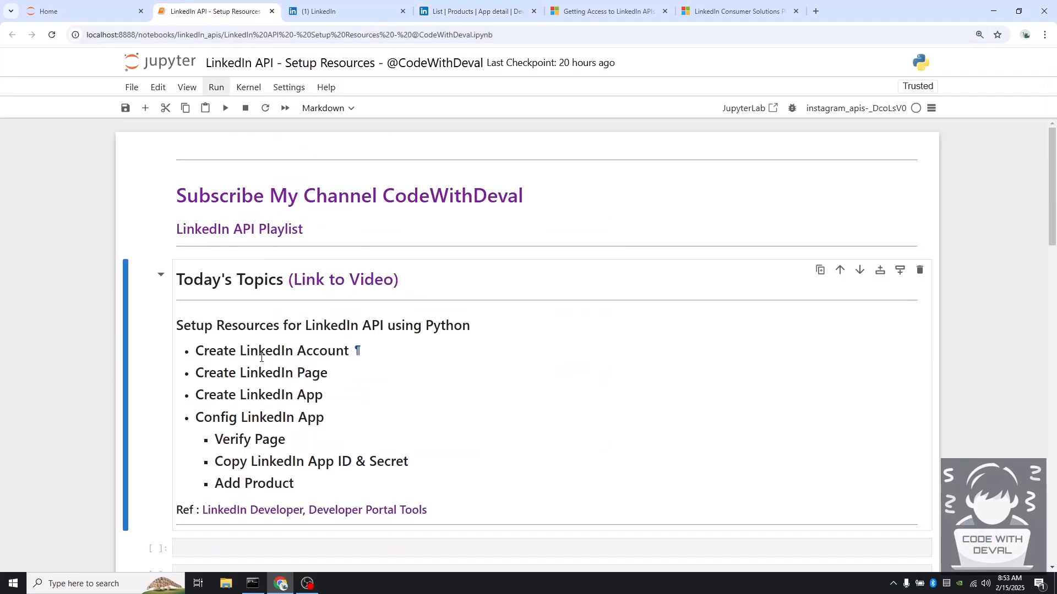
mouse_move(287, 419)
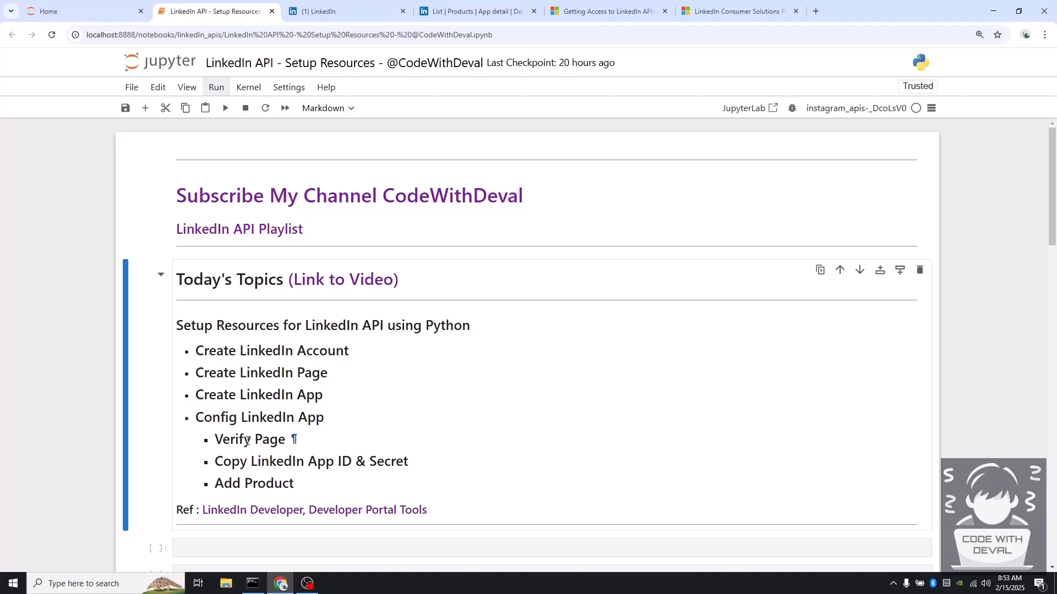
mouse_move(363, 468)
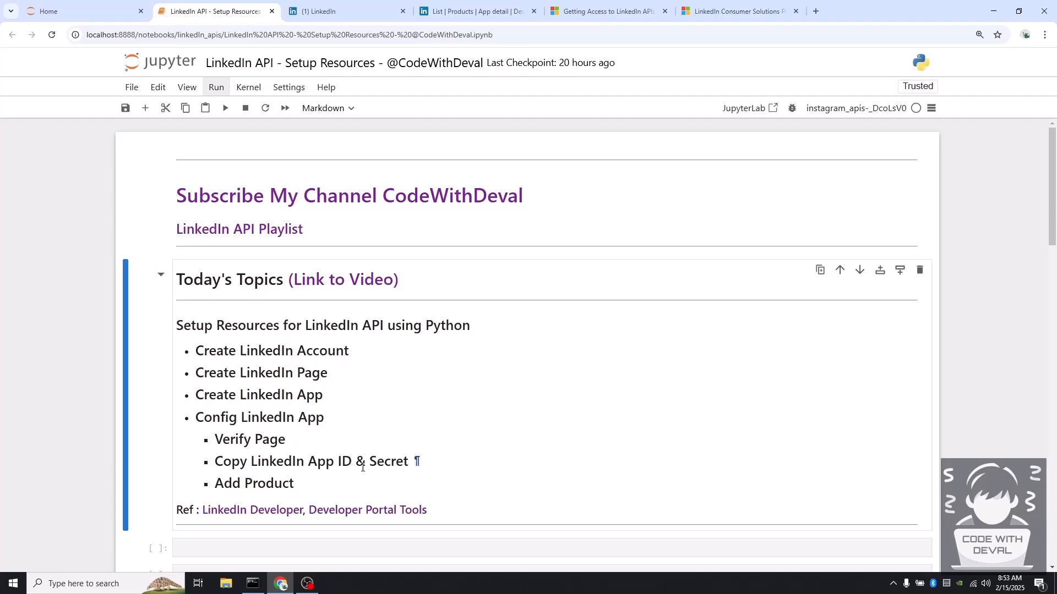
mouse_move(383, 466)
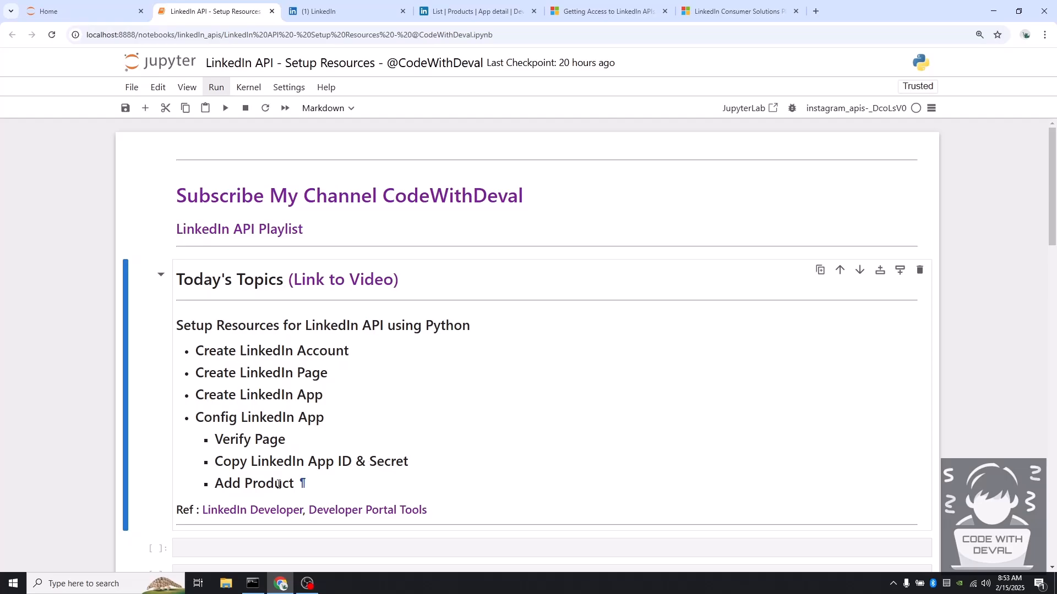
left_click(469, 11)
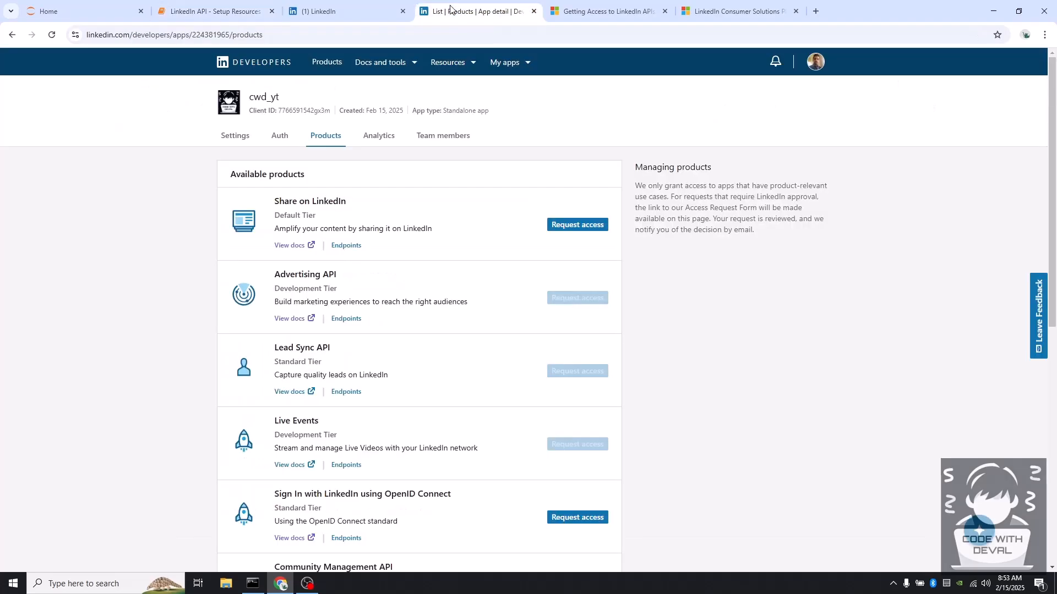
- Verify cwd_yt with the CodeWithDeval page through a generated verification URL, then recheck Settings
left_click(235, 135)
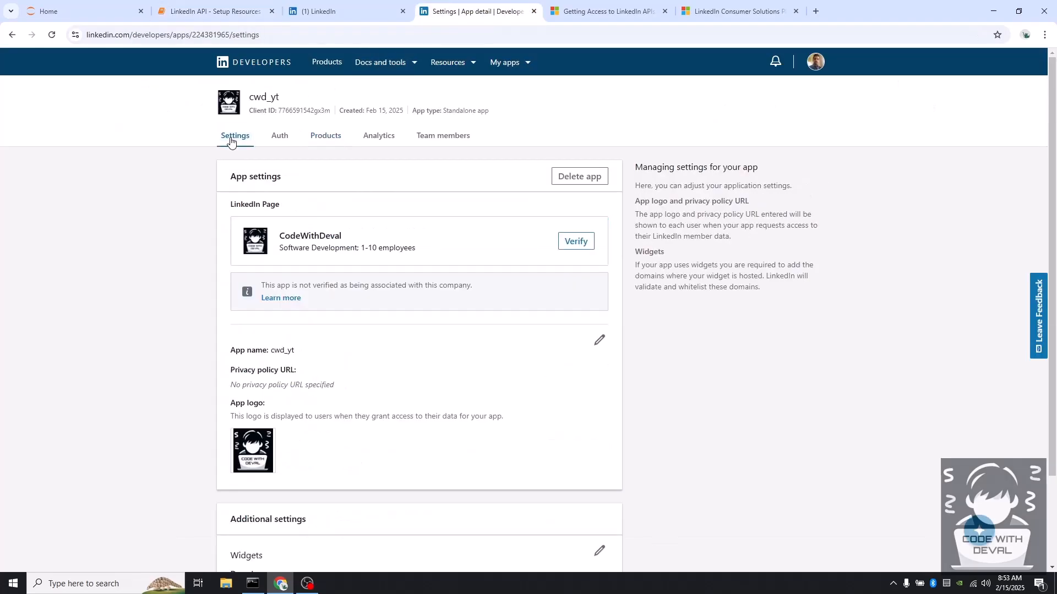
mouse_move(219, 184)
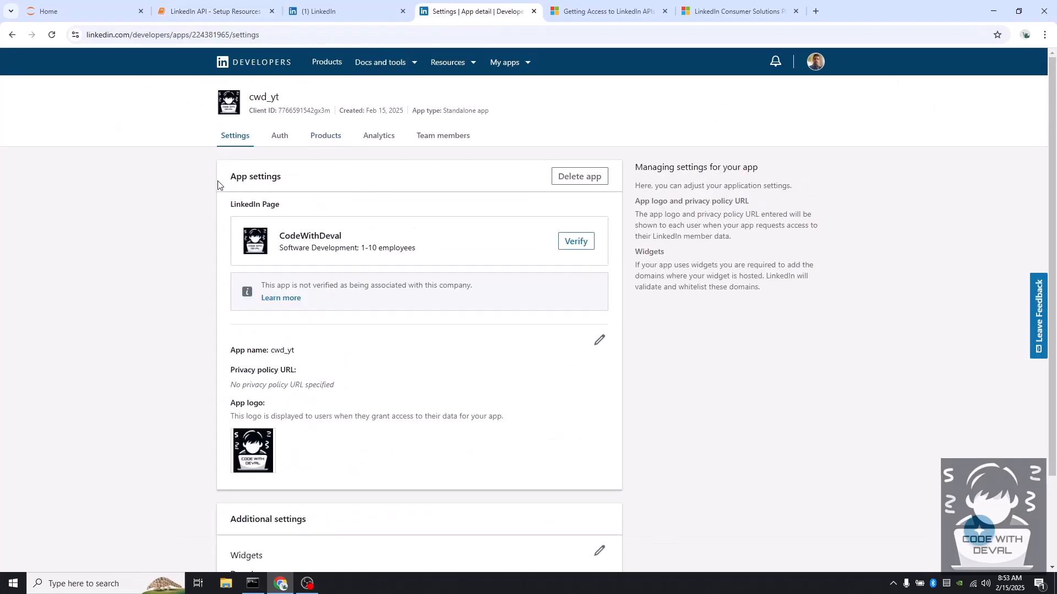
mouse_move(327, 261)
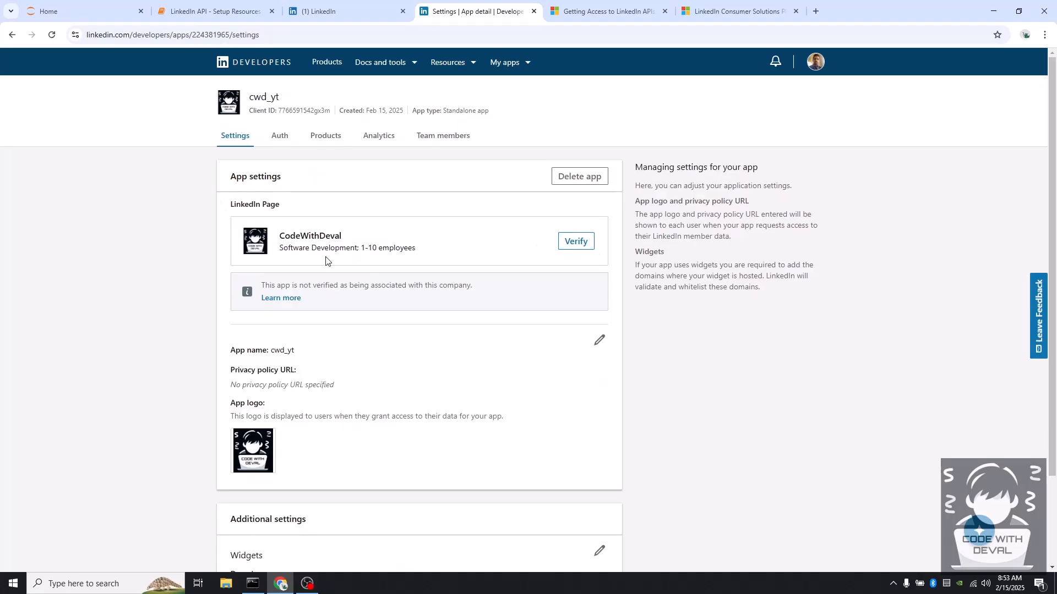
left_click(576, 241)
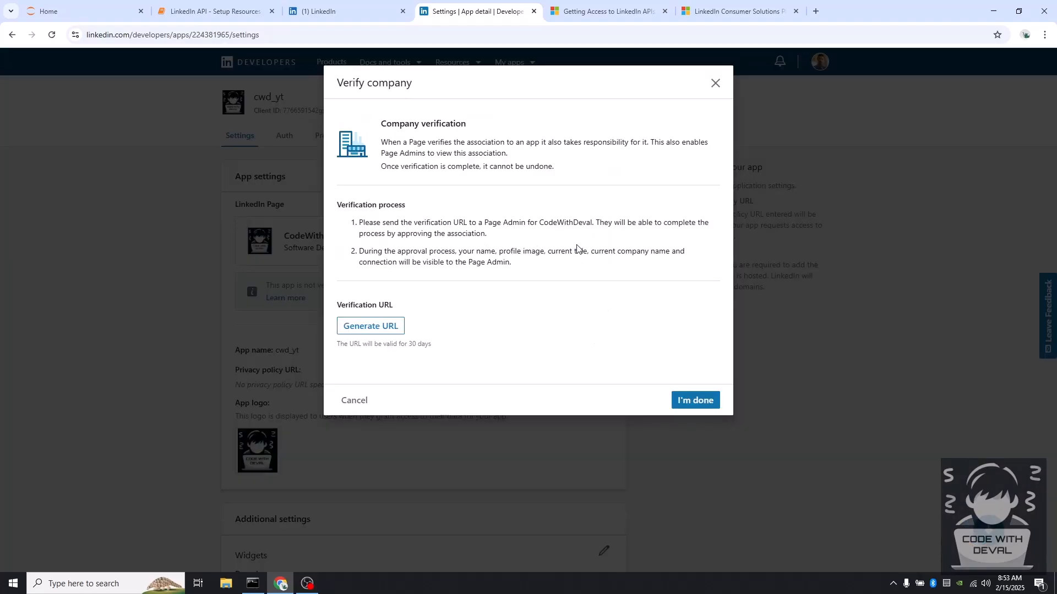
left_click(370, 326)
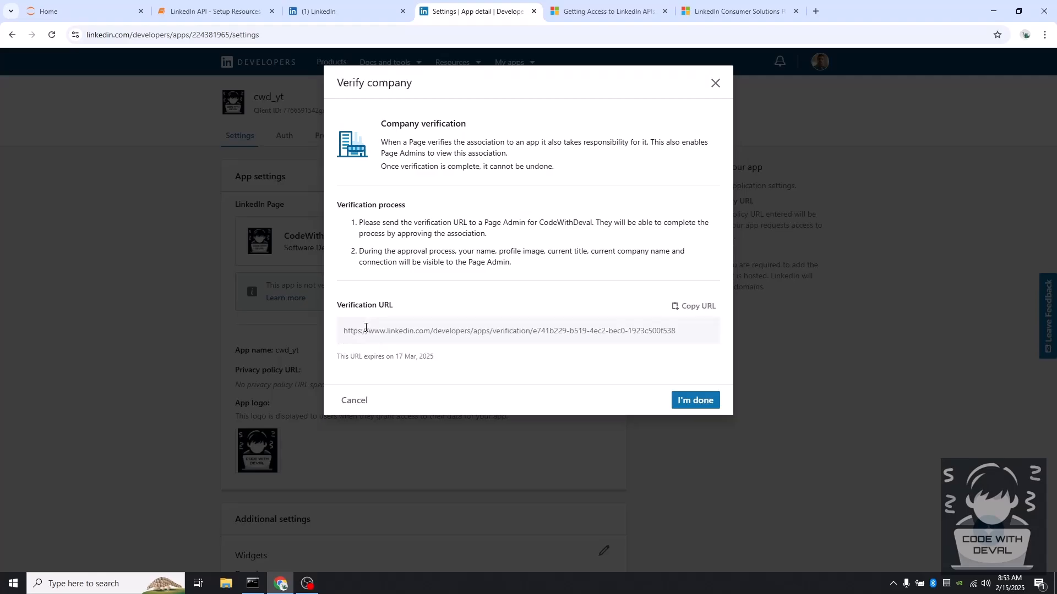
mouse_move(839, 4)
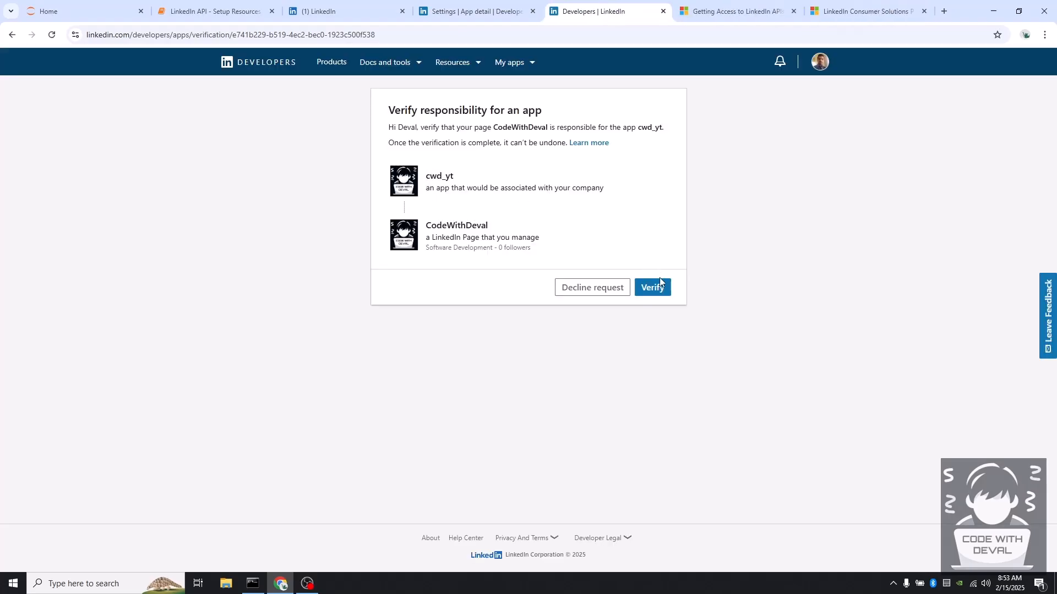
left_click(652, 287)
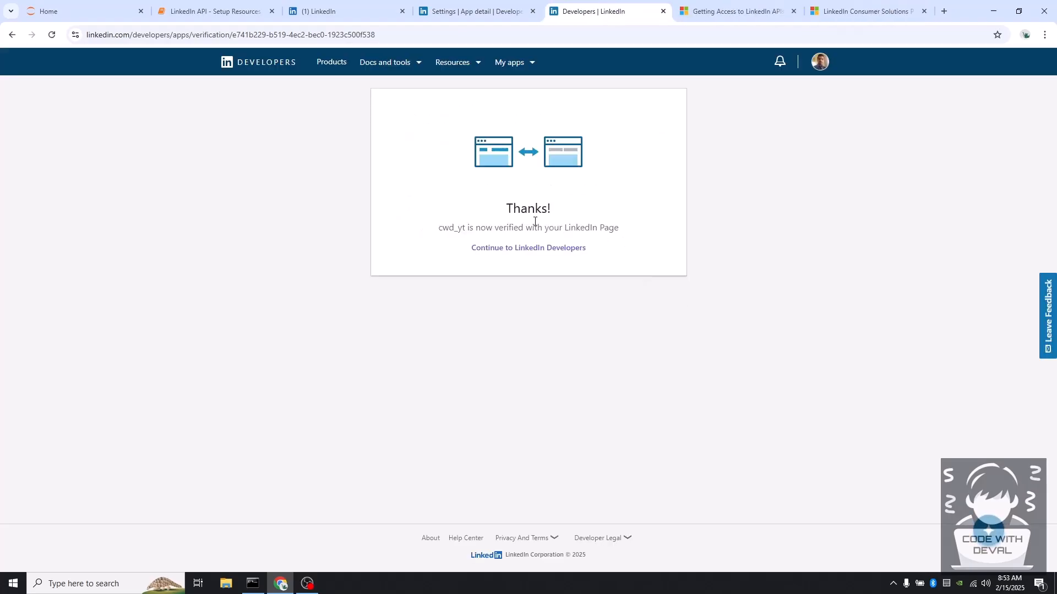
left_click(470, 11)
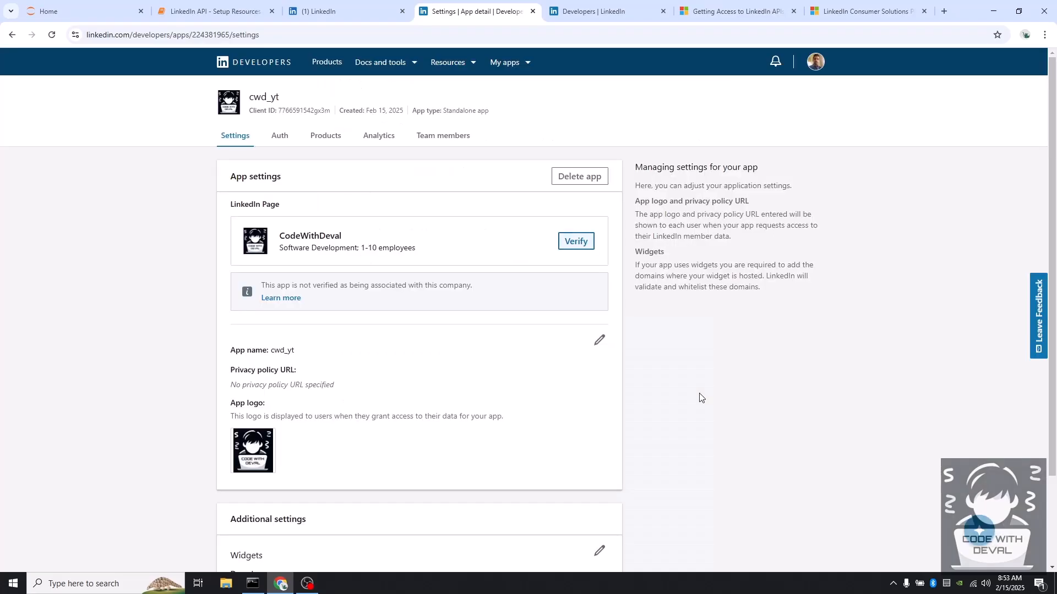
mouse_move(406, 356)
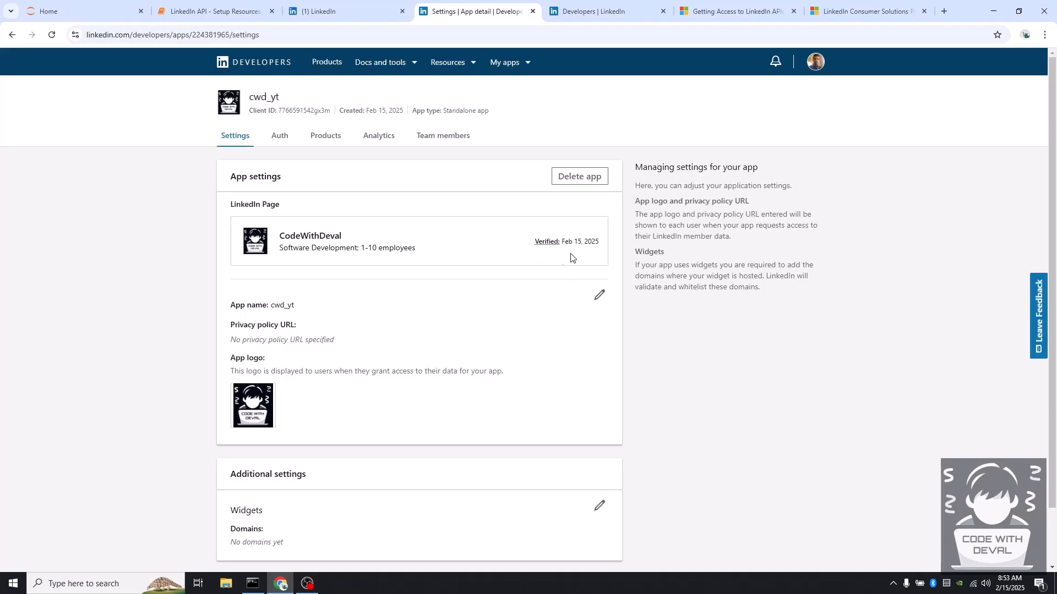
scroll("down", 3)
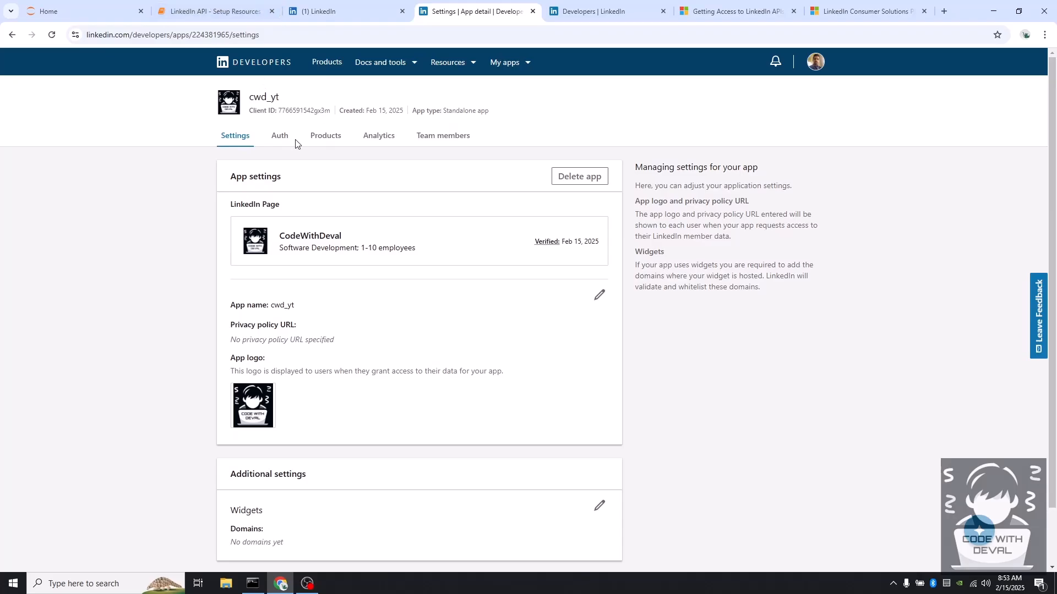
- View the Client ID and Primary Client Secret on the Auth tab, then go to Products
left_click(279, 136)
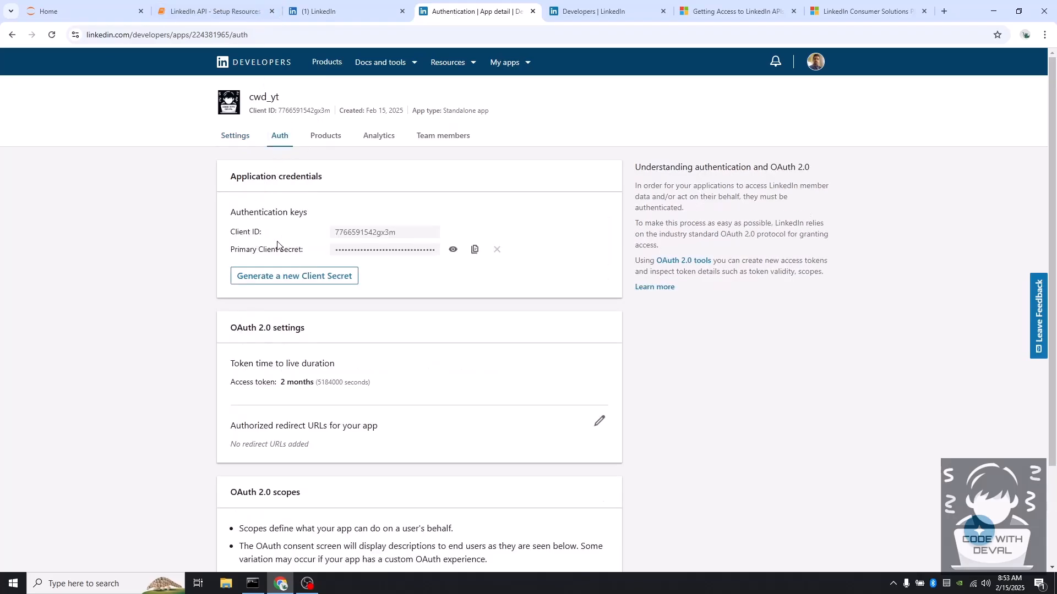
mouse_move(424, 277)
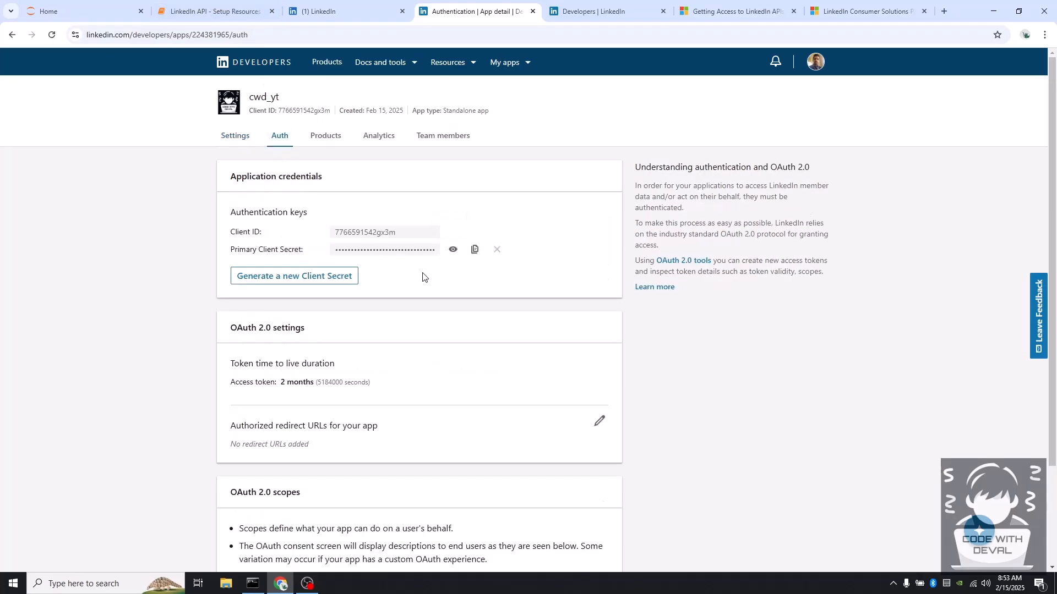
mouse_move(420, 275)
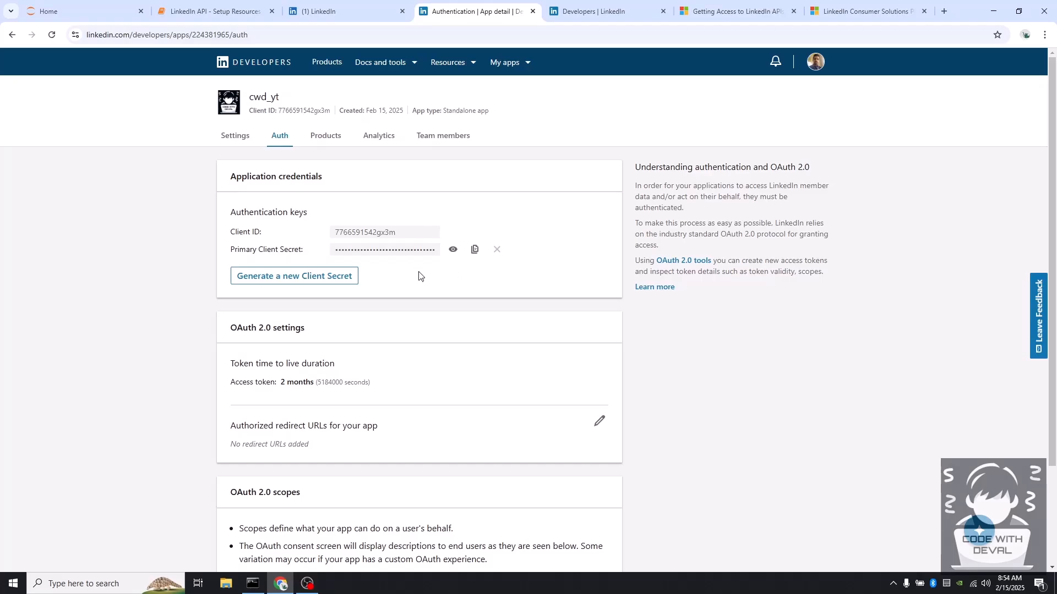
left_click(325, 136)
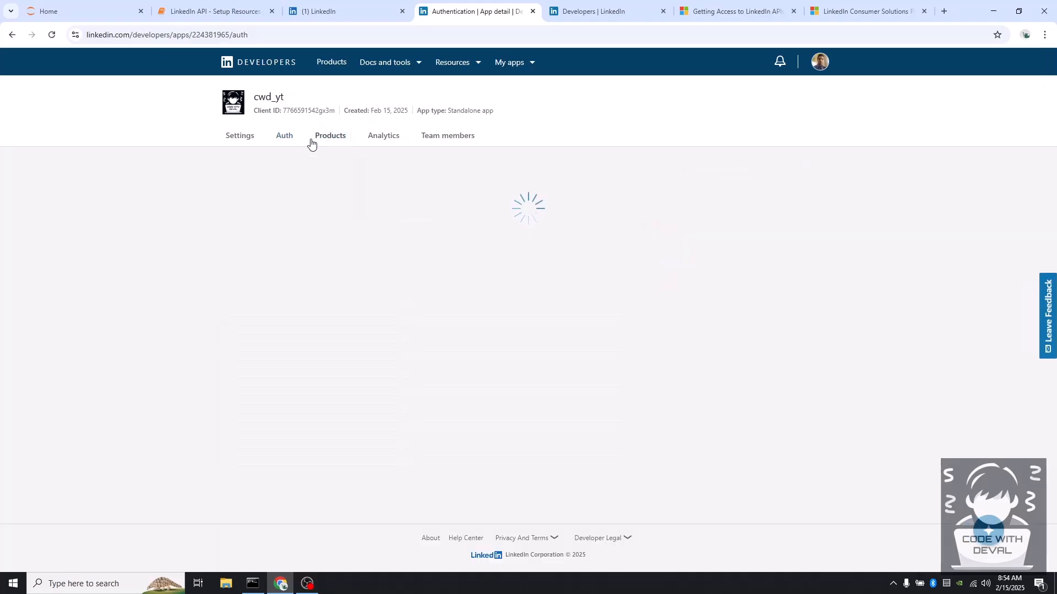
- Scroll the Available products list and highlight the Share on LinkedIn product
left_click(330, 136)
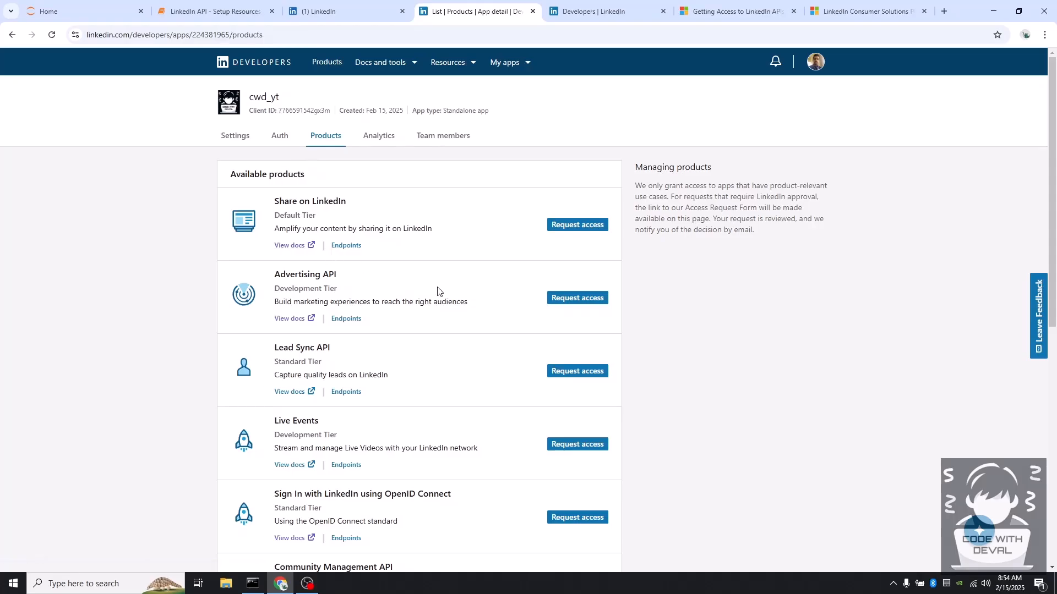
scroll("down", 3)
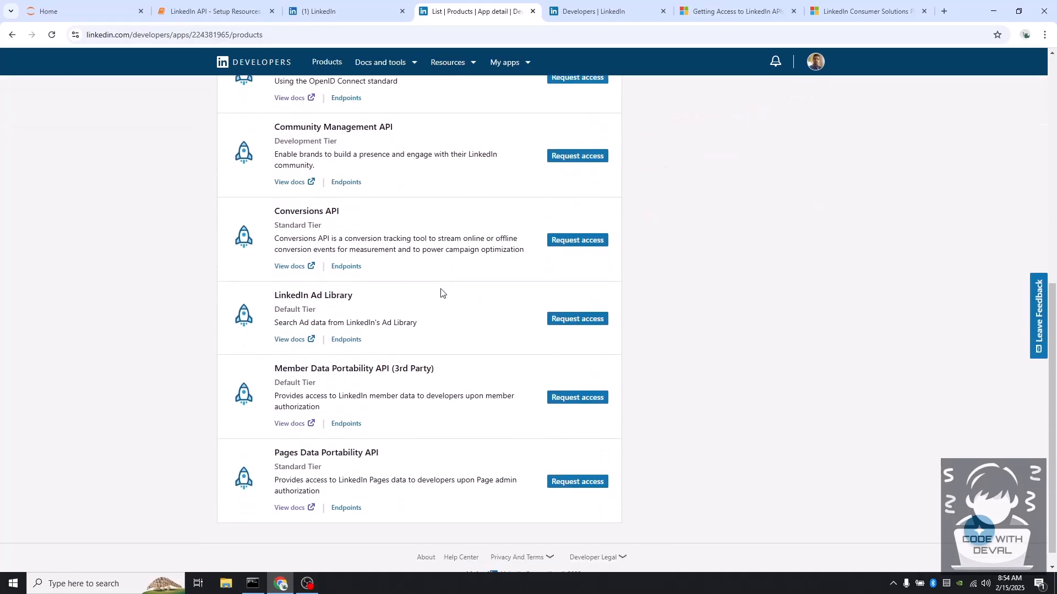
scroll("up", 3)
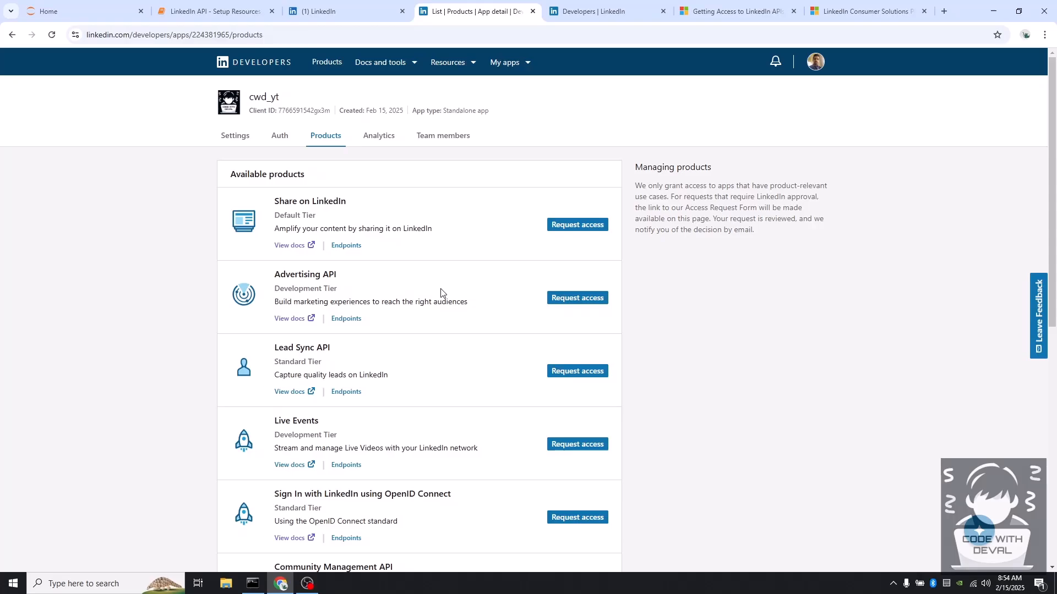
mouse_move(397, 352)
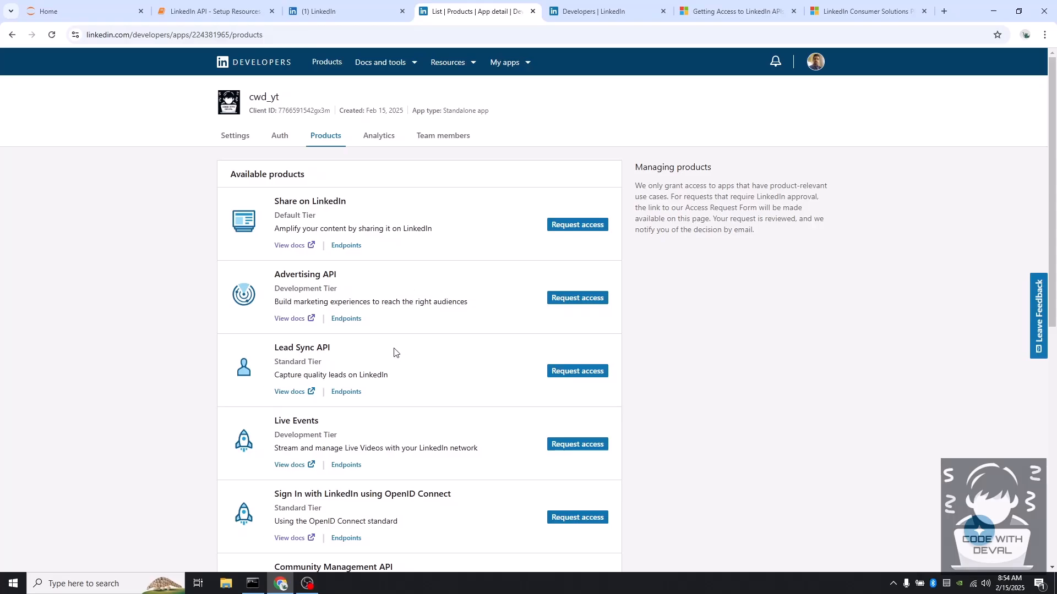
mouse_move(439, 410)
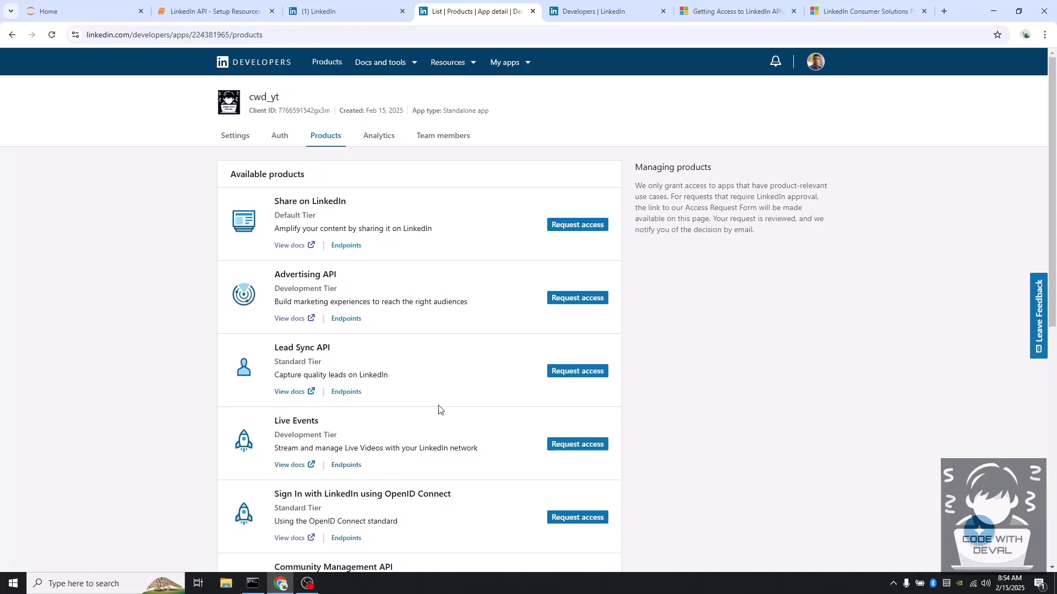
mouse_move(248, 222)
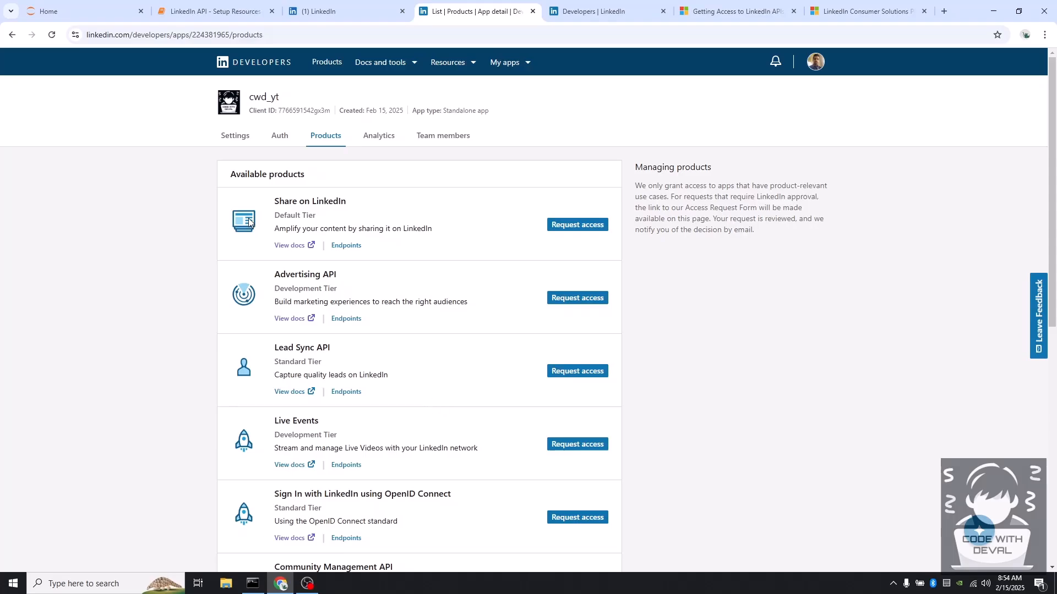
double_click(328, 201)
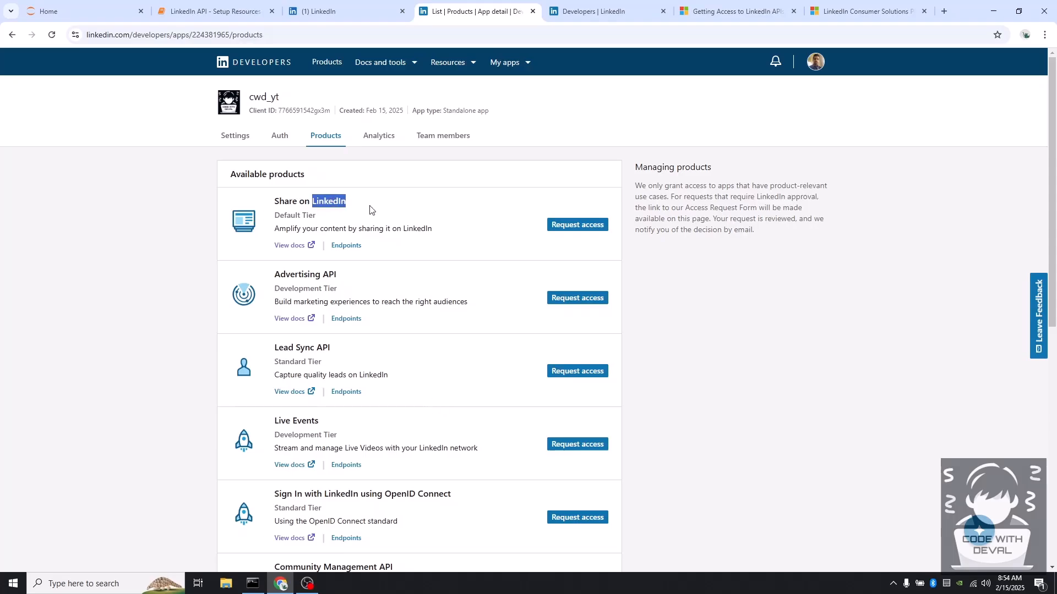
- Request access to Share on LinkedIn and Sign In with LinkedIn using OpenID Connect, accepting terms
left_click(577, 225)
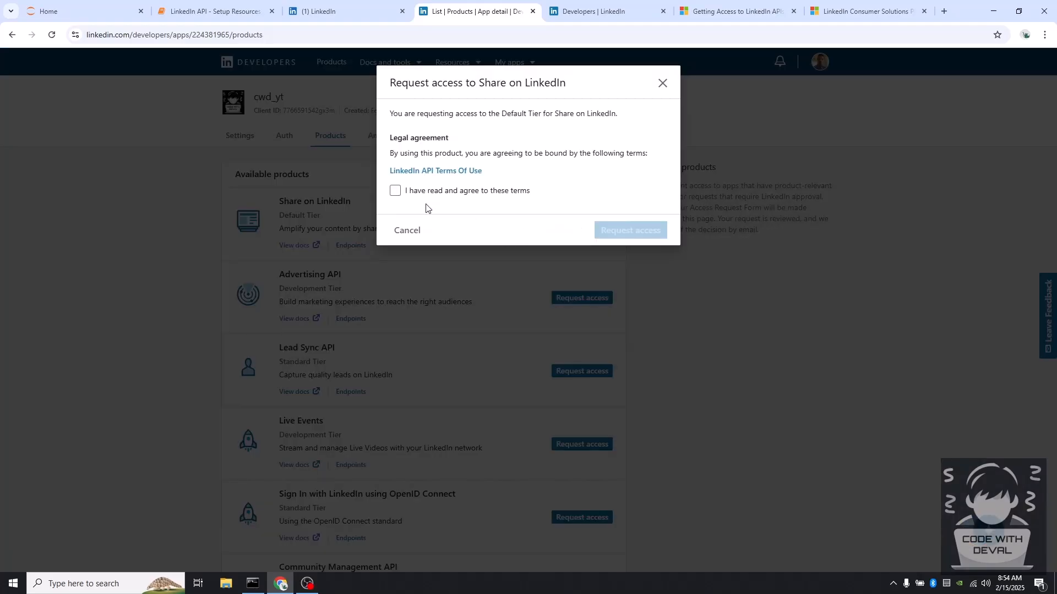
left_click(395, 190)
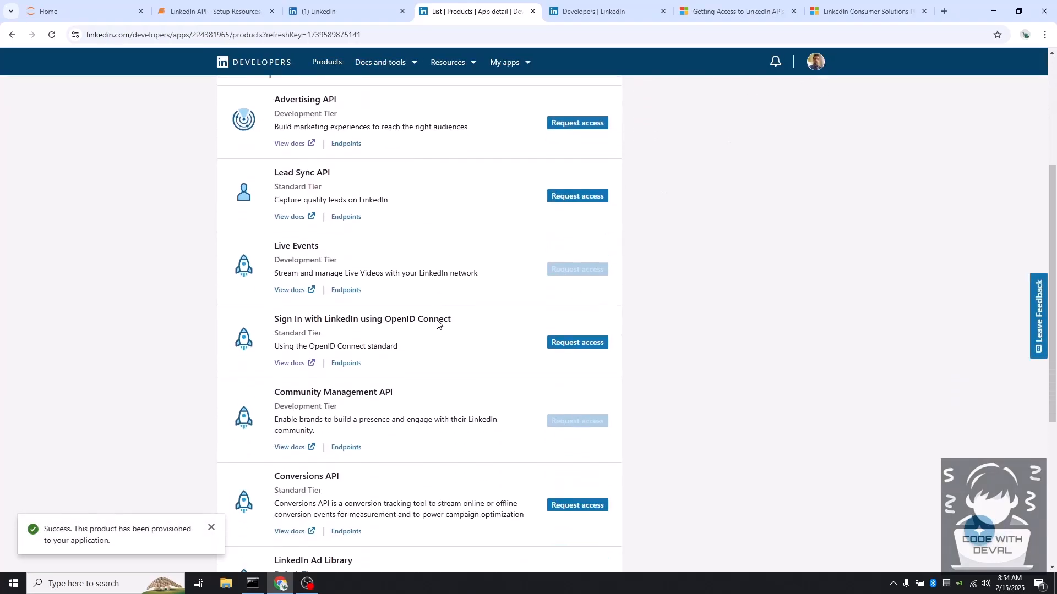
double_click(371, 319)
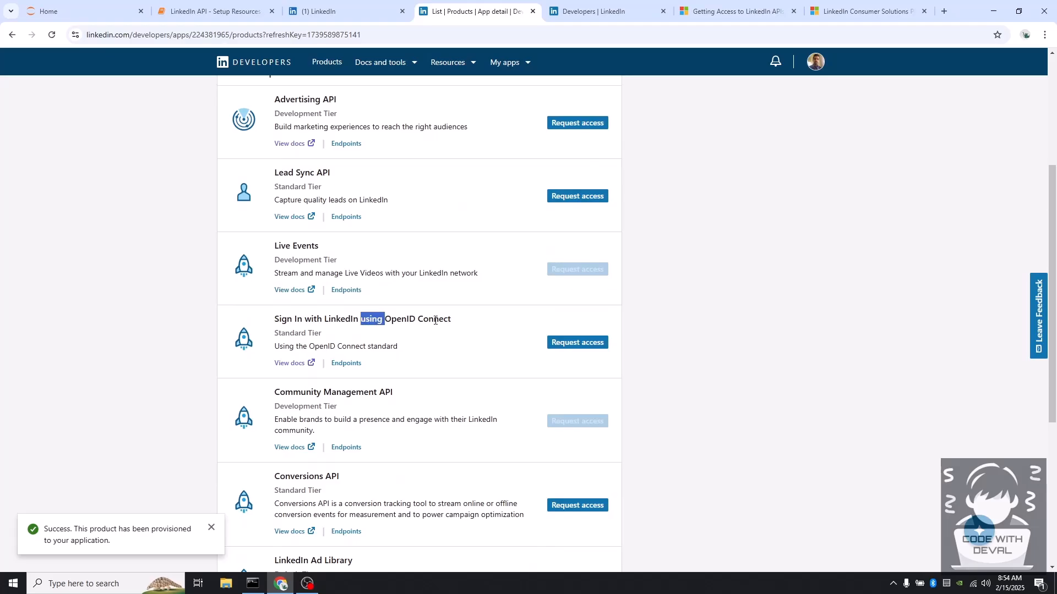
left_click(577, 342)
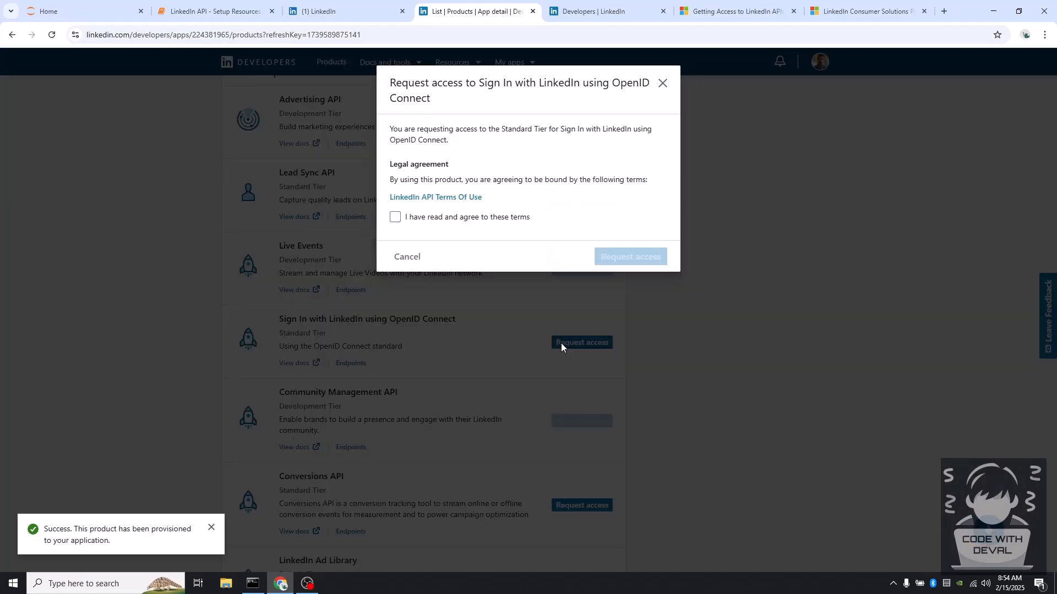
left_click(395, 217)
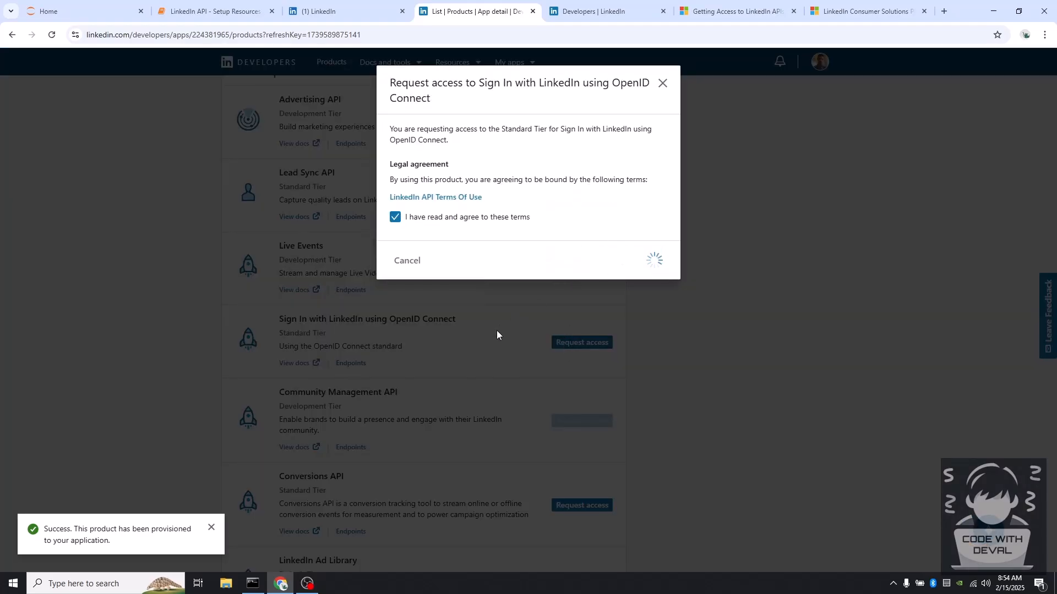
mouse_move(488, 345)
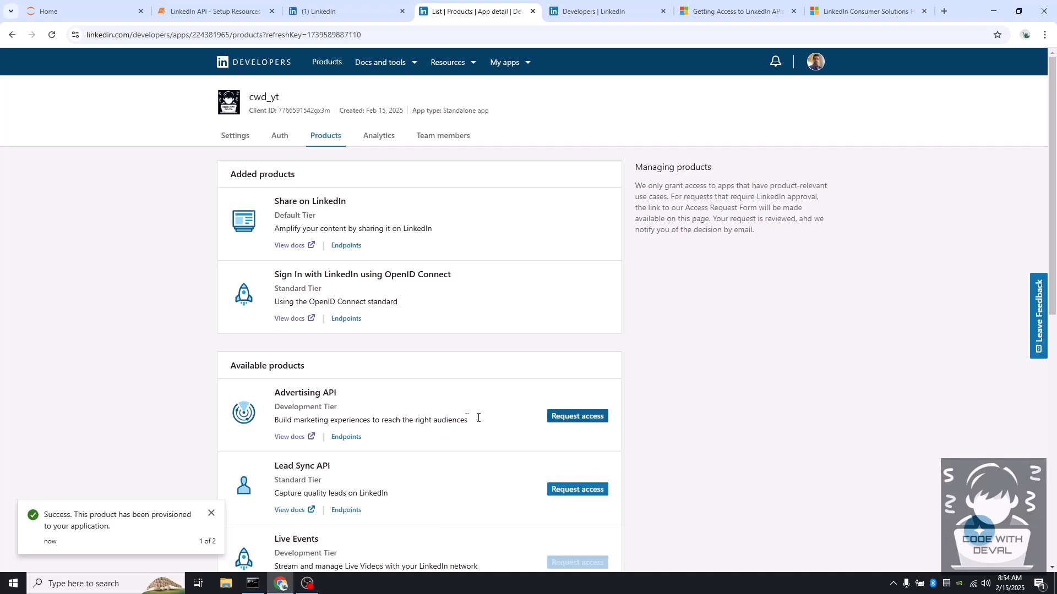
left_click(577, 416)
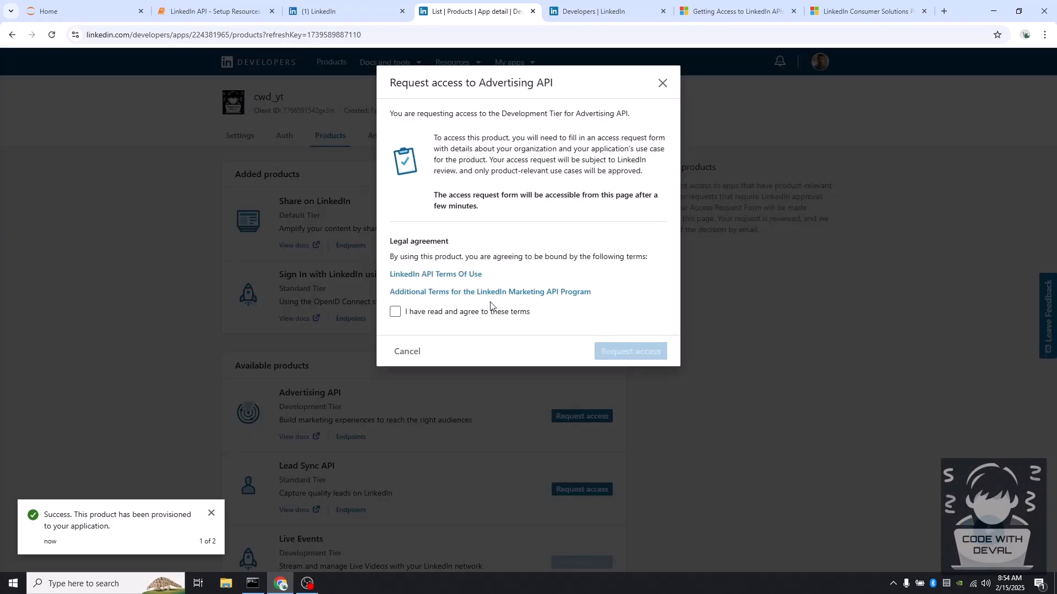
mouse_move(489, 190)
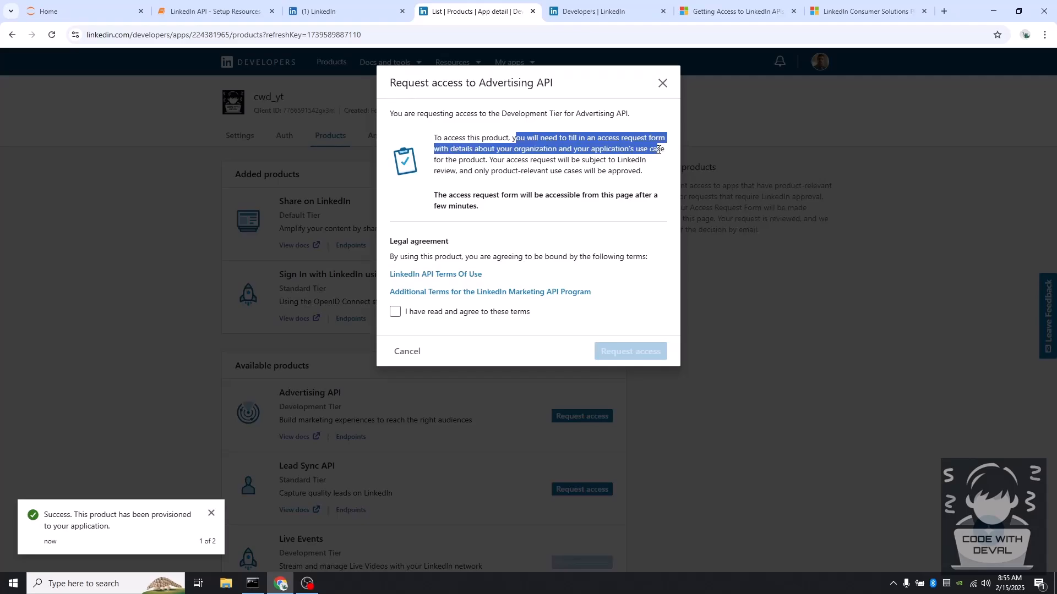
left_click(590, 149)
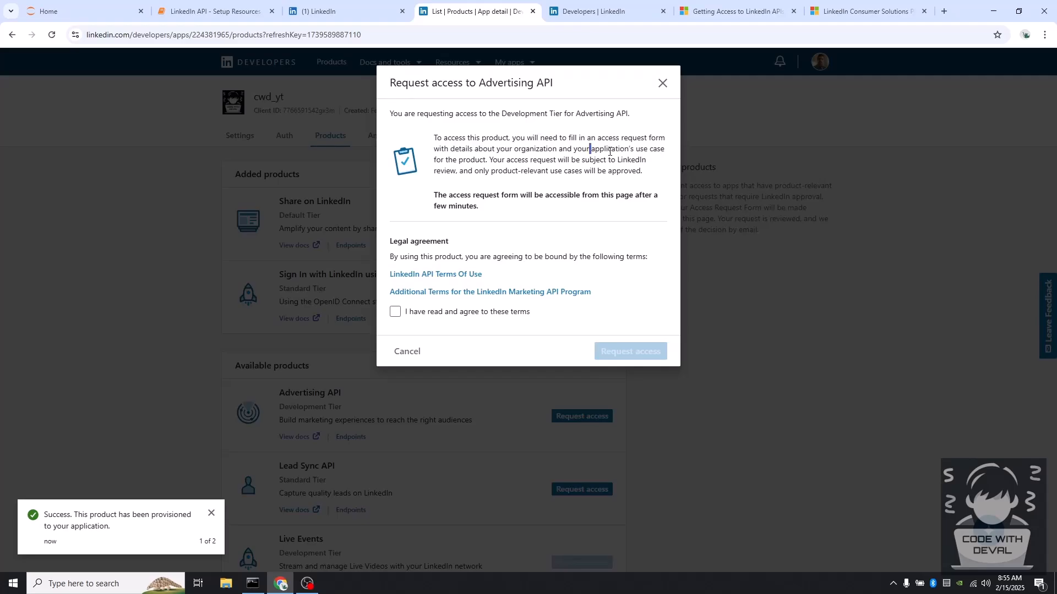
mouse_move(536, 148)
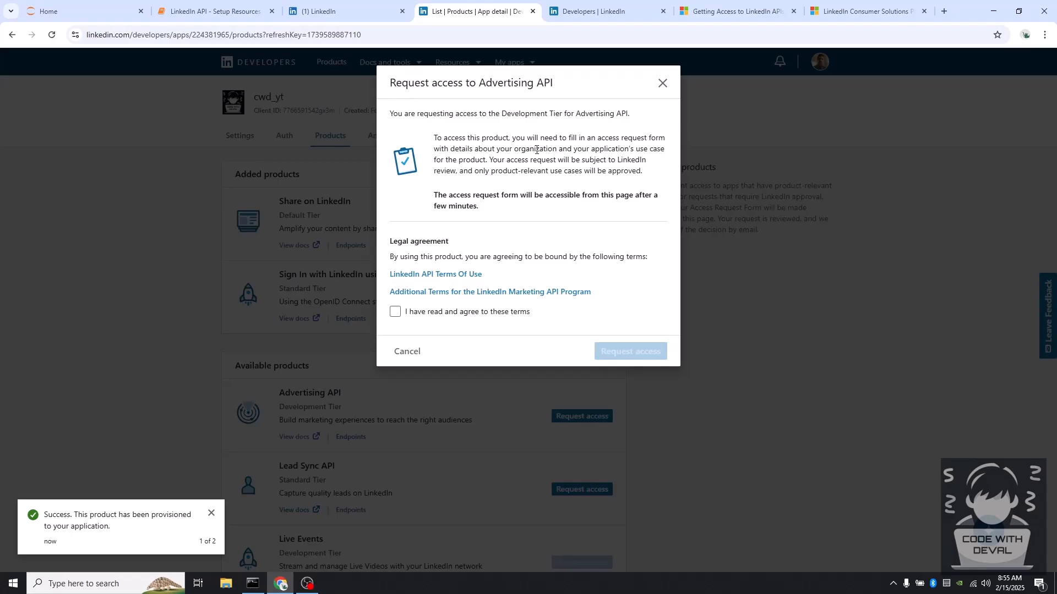
mouse_move(628, 233)
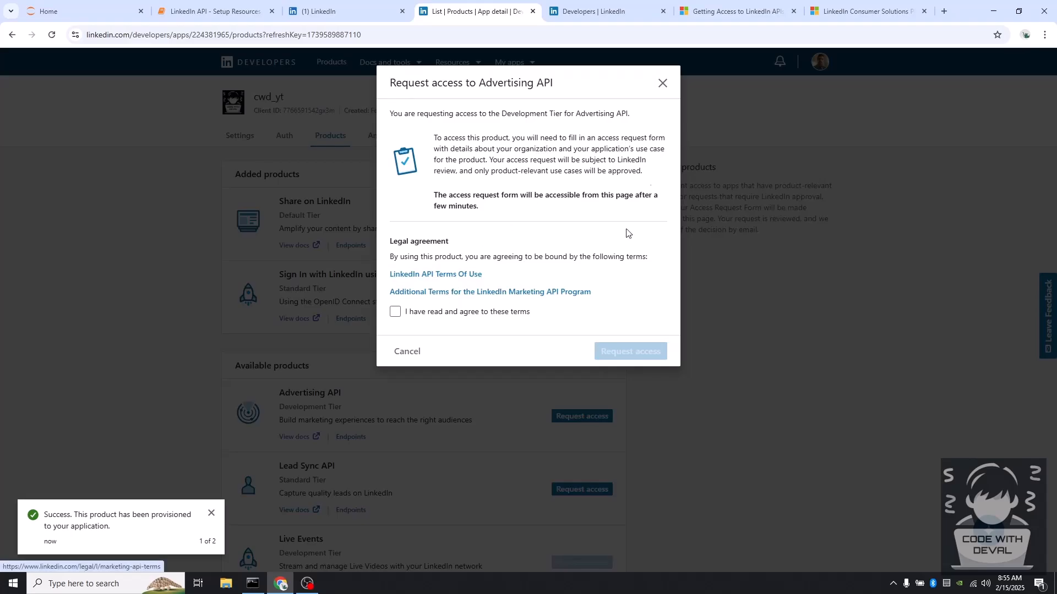
left_click(662, 83)
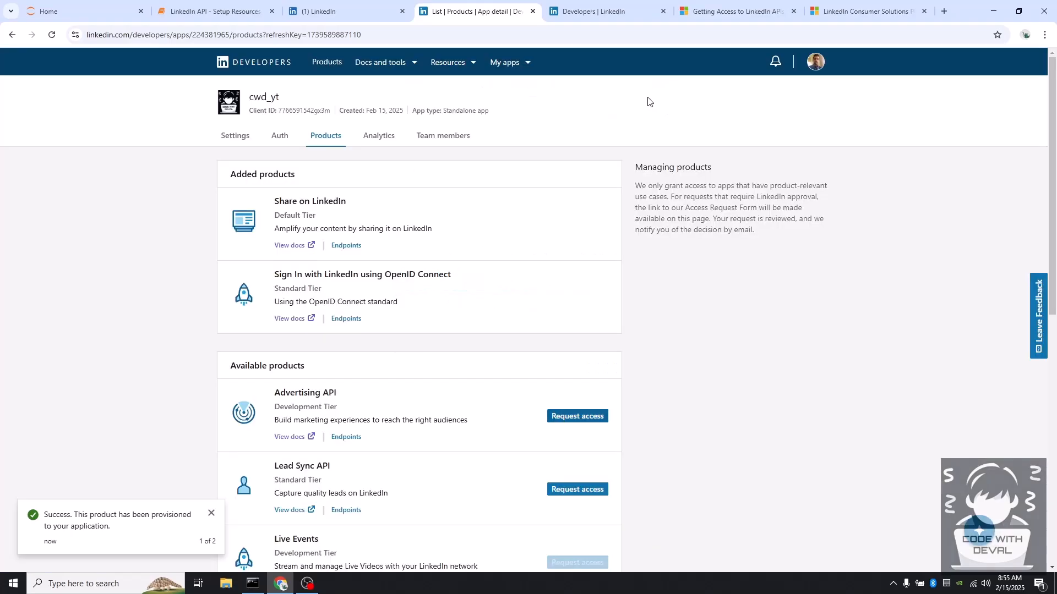
scroll("down", 3)
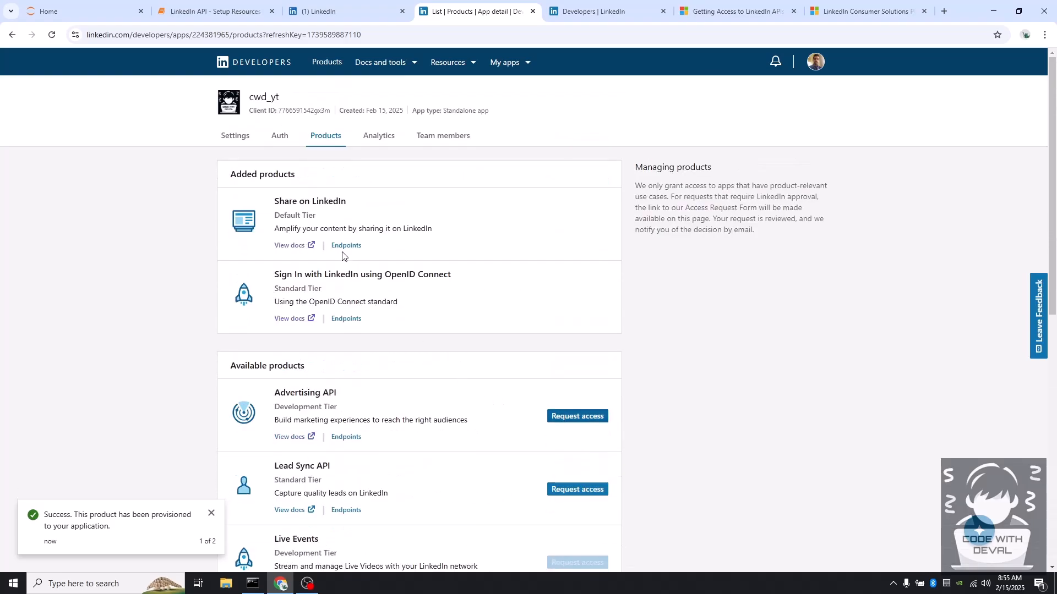
mouse_move(347, 287)
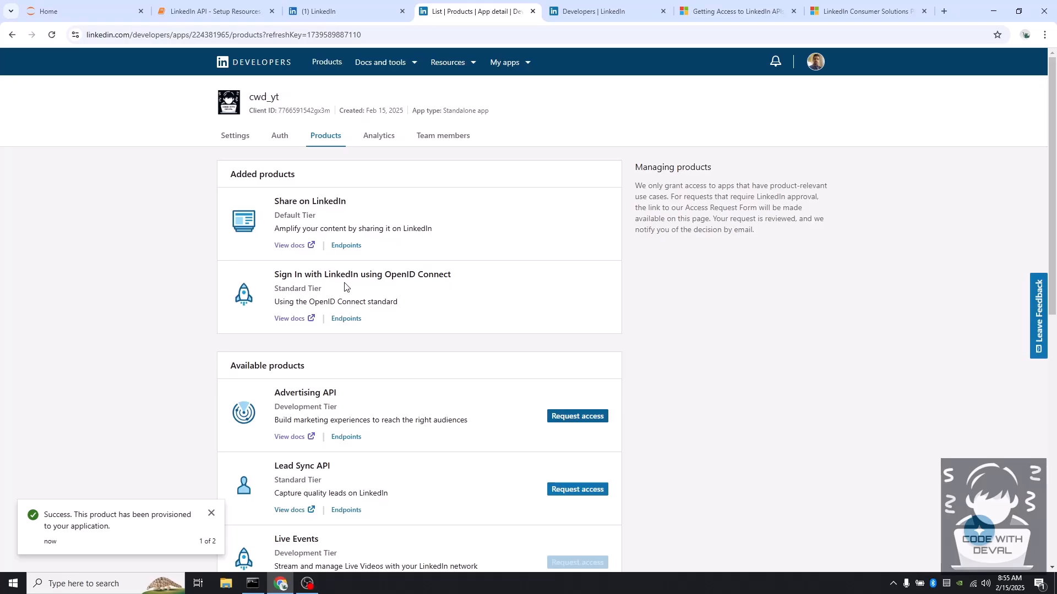
mouse_move(365, 199)
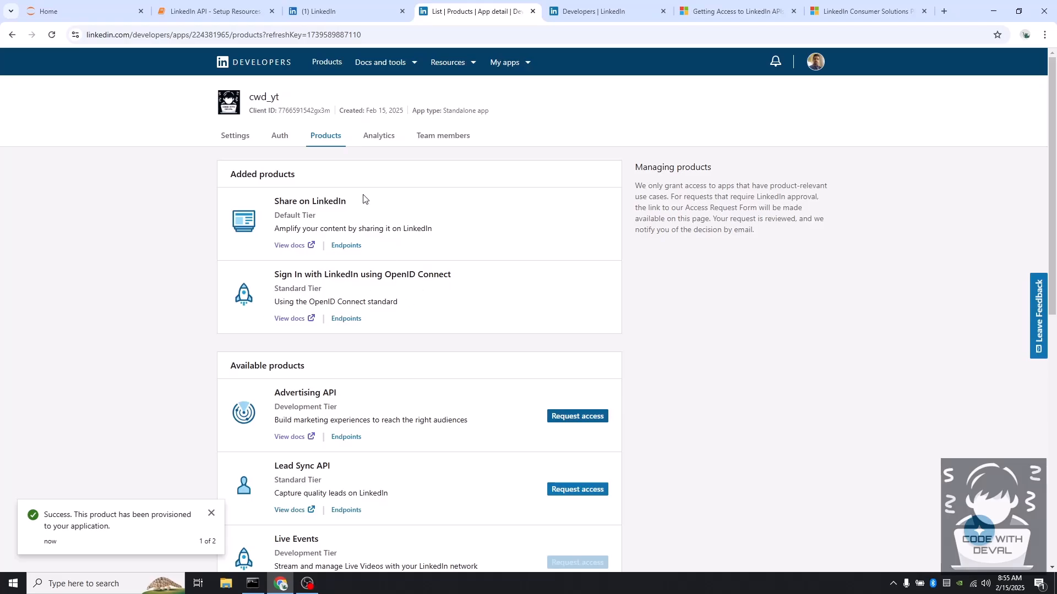
left_click(211, 11)
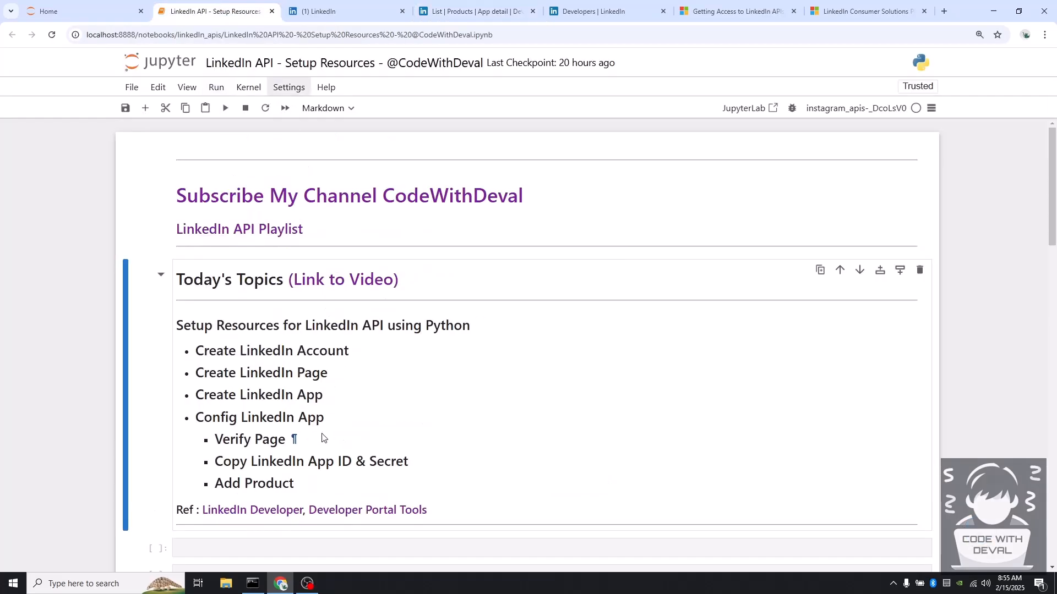
mouse_move(398, 377)
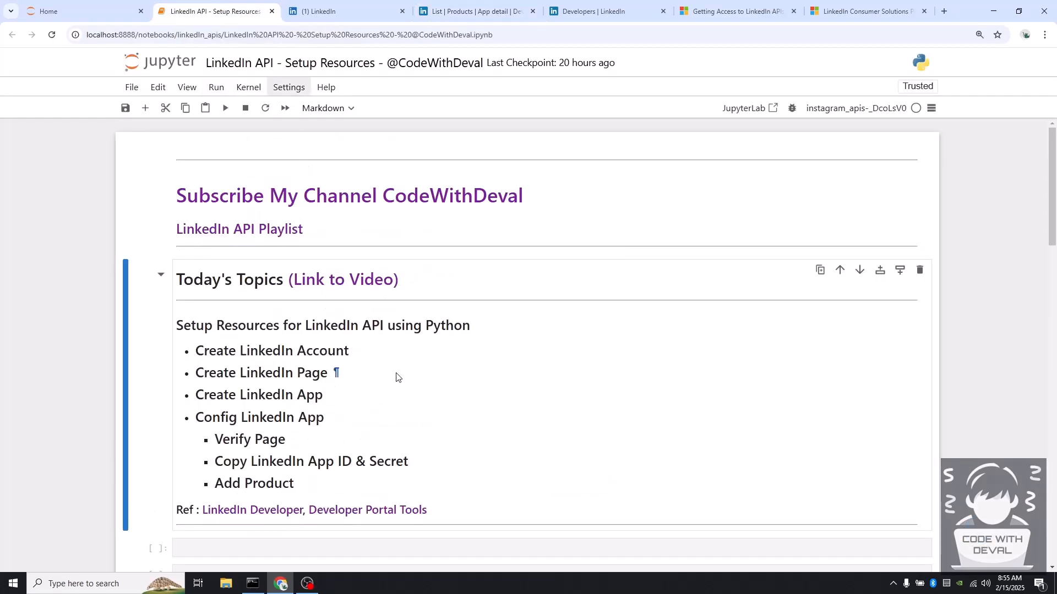
left_click(475, 11)
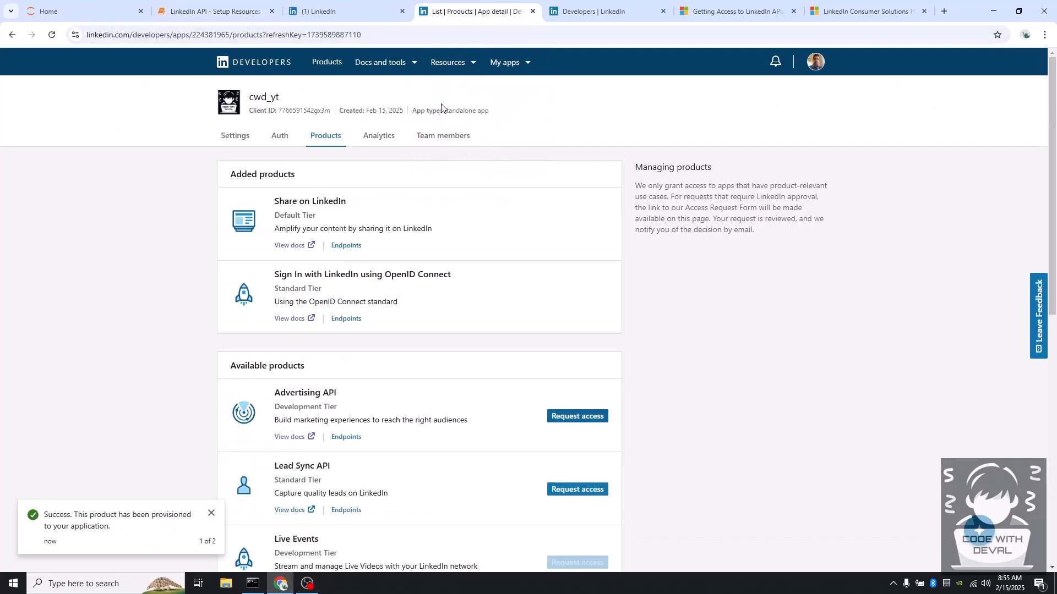
mouse_move(458, 90)
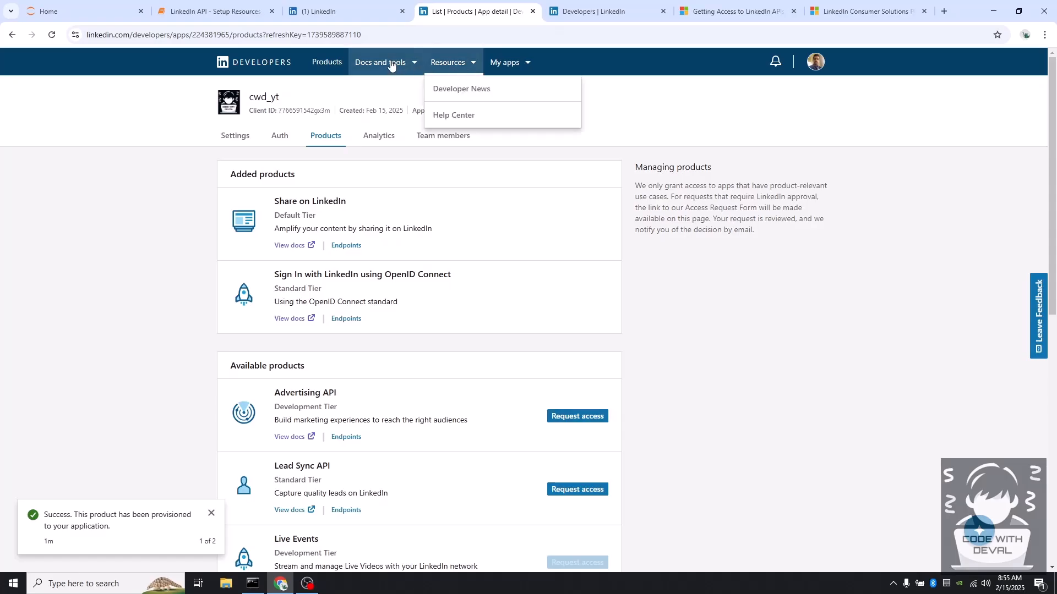
- Go to OAuth Token Tools from the Docs and tools menu
left_click(379, 62)
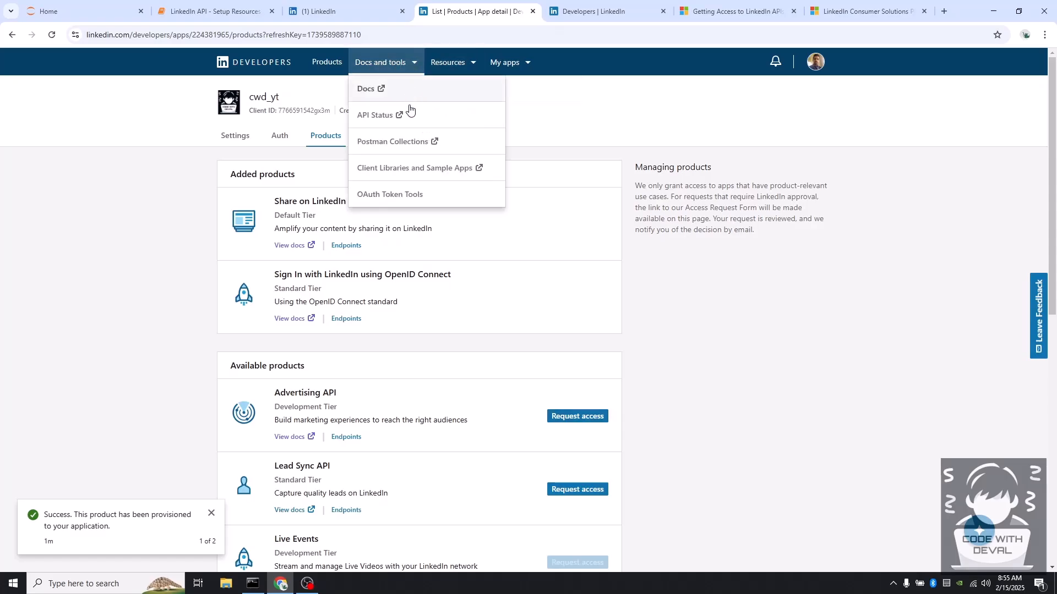
mouse_move(383, 201)
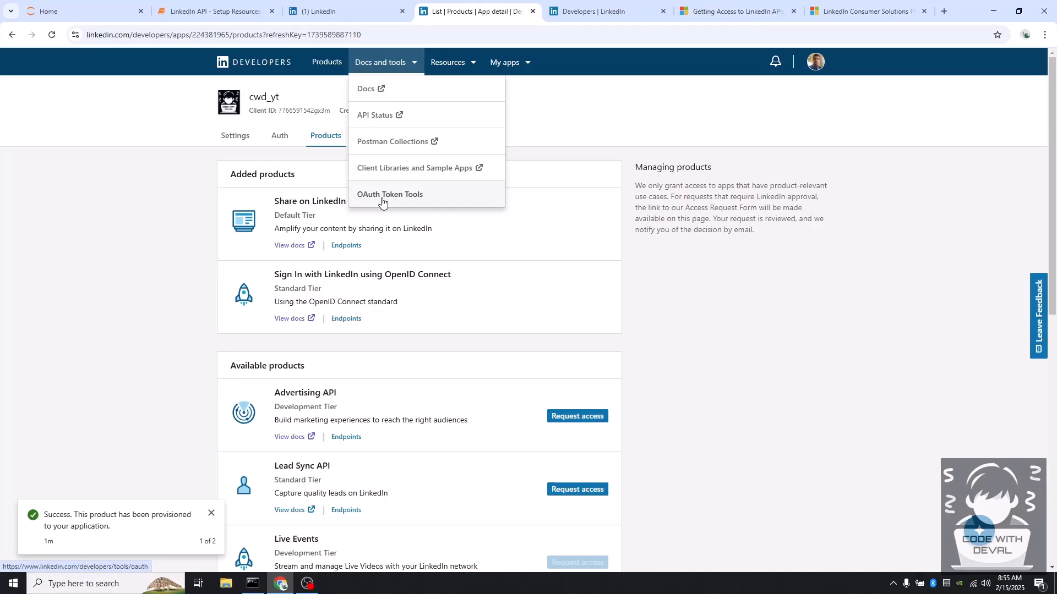
left_click(390, 195)
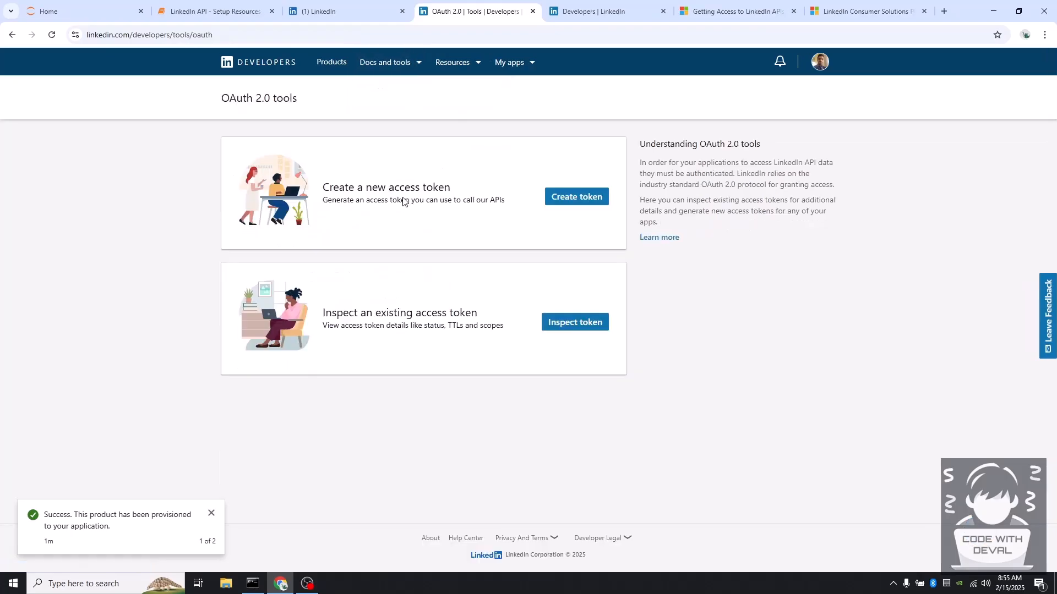
mouse_move(535, 197)
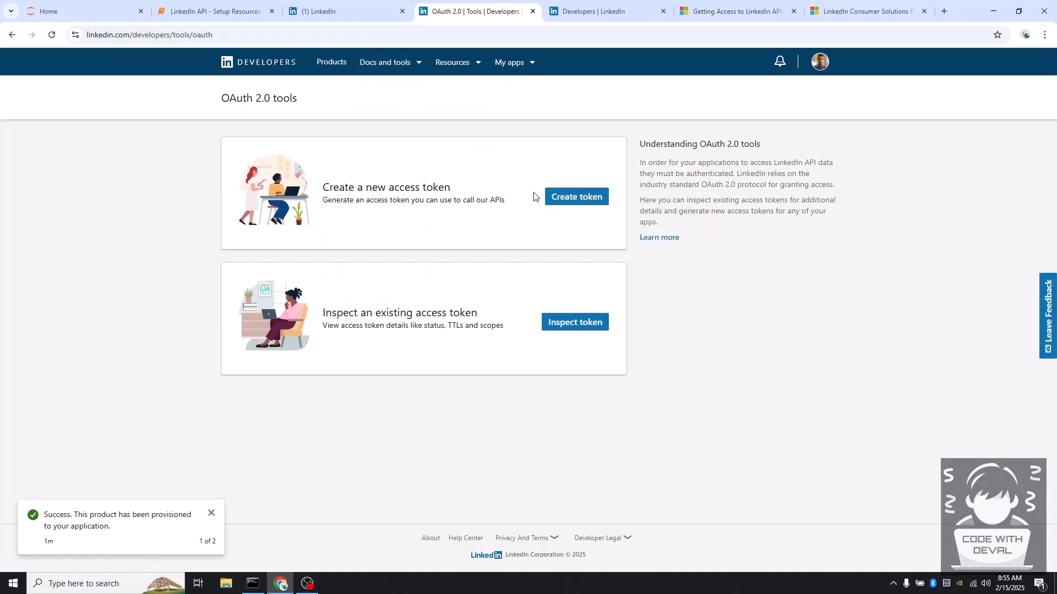
- Create a token for cwd_yt with openid, profile, w_member_social and email, accepting the redirect URL update
left_click(576, 196)
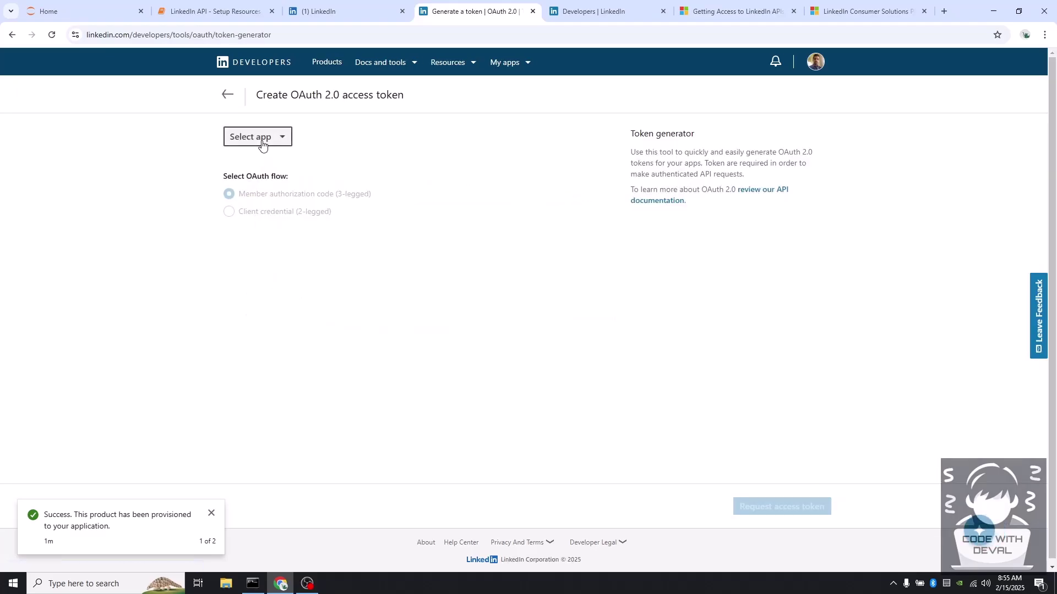
left_click(257, 137)
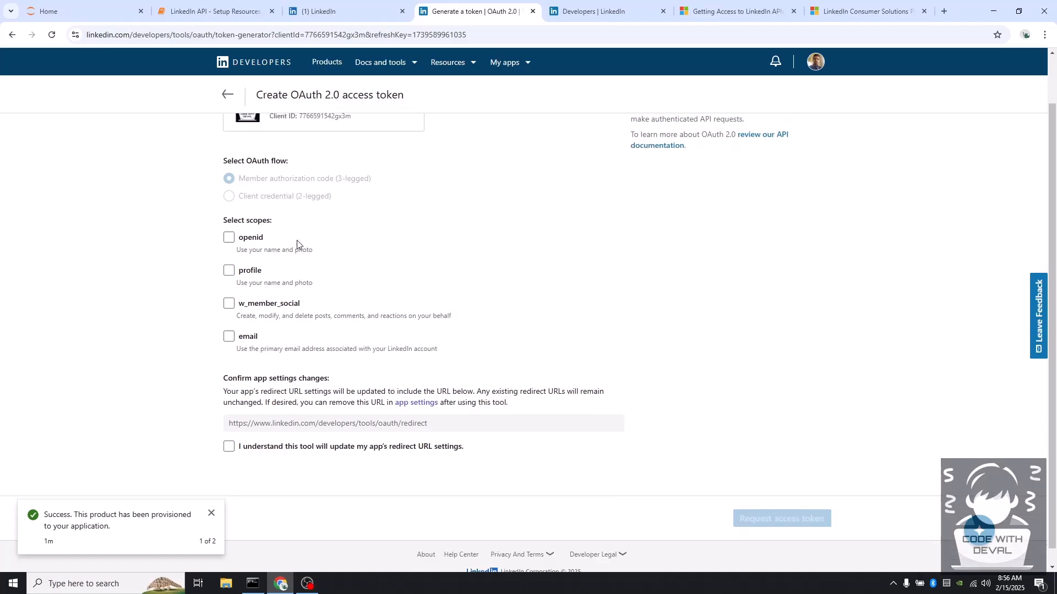
left_click(228, 238)
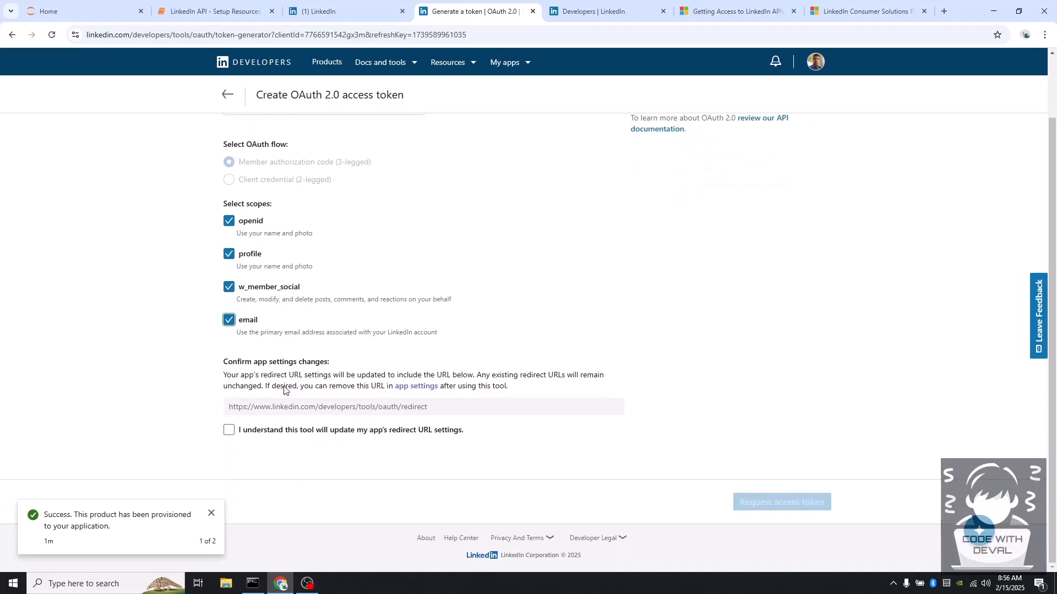
left_click(228, 430)
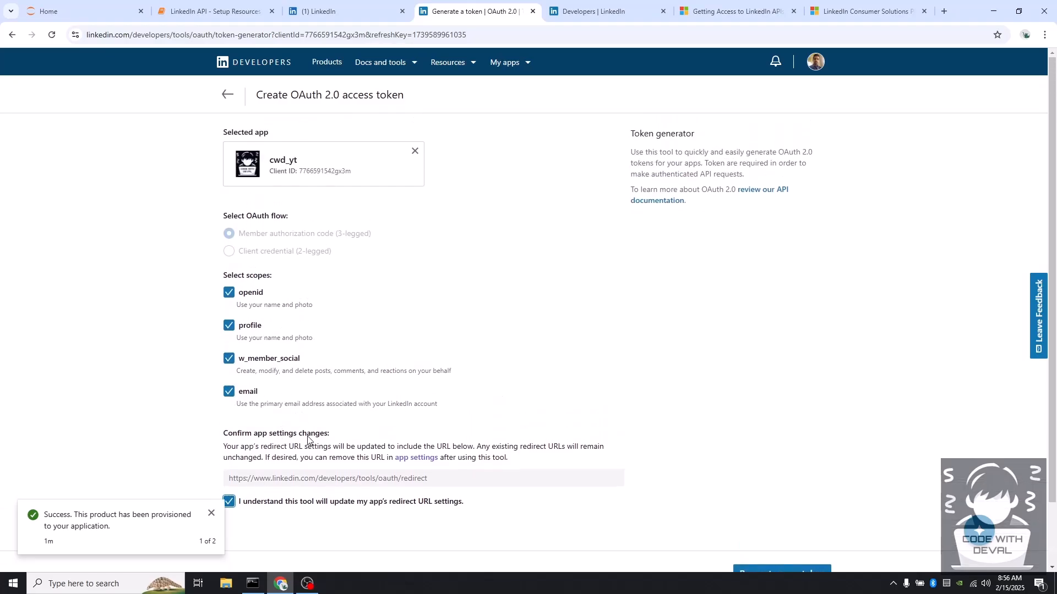
scroll("down", 3)
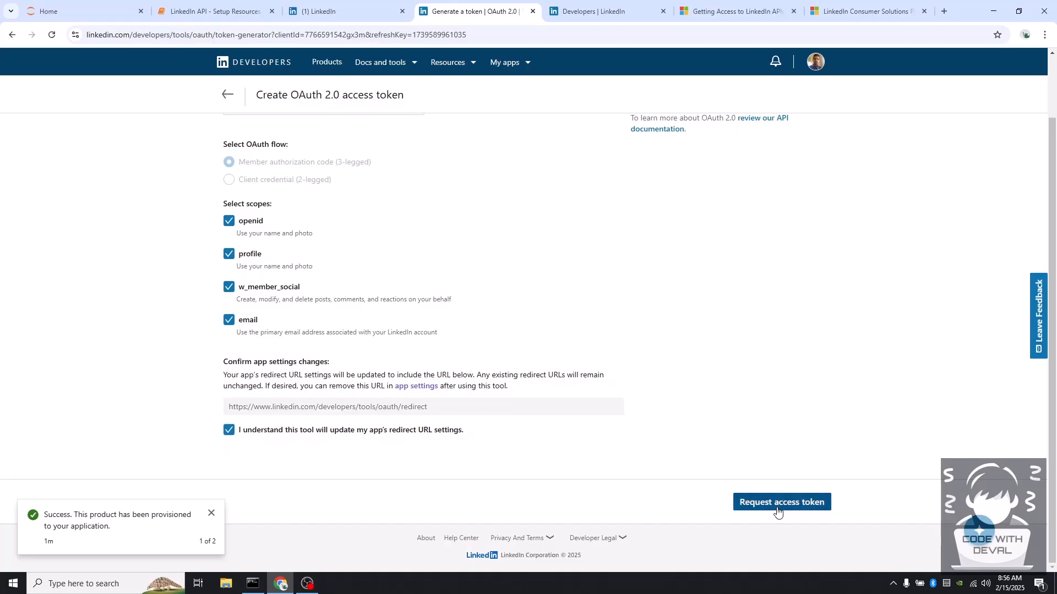
left_click(781, 502)
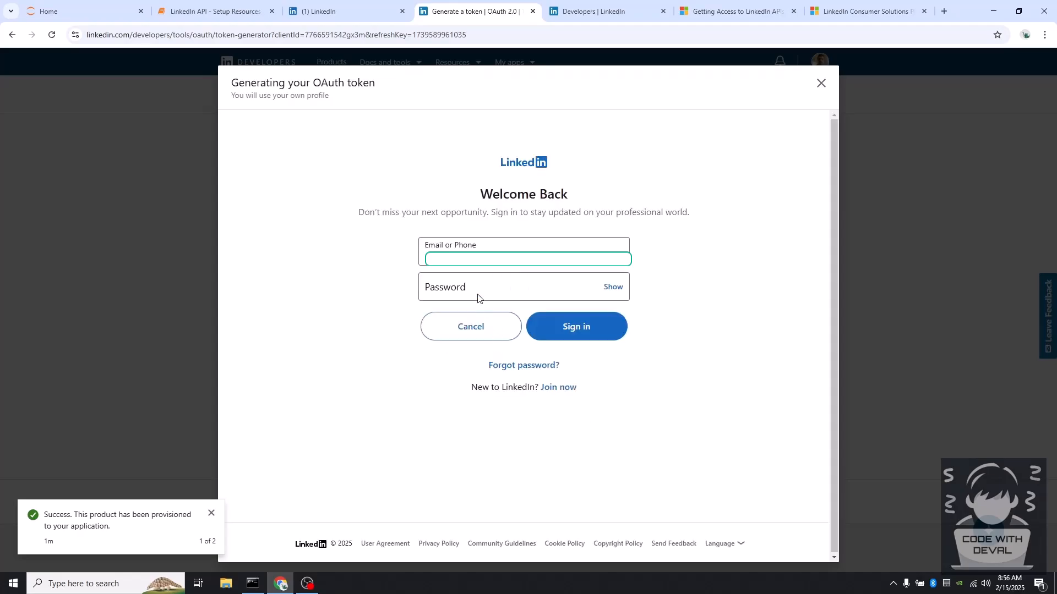
- Sign in with the account password and allow cwd_yt the requested permissions
left_click(469, 287)
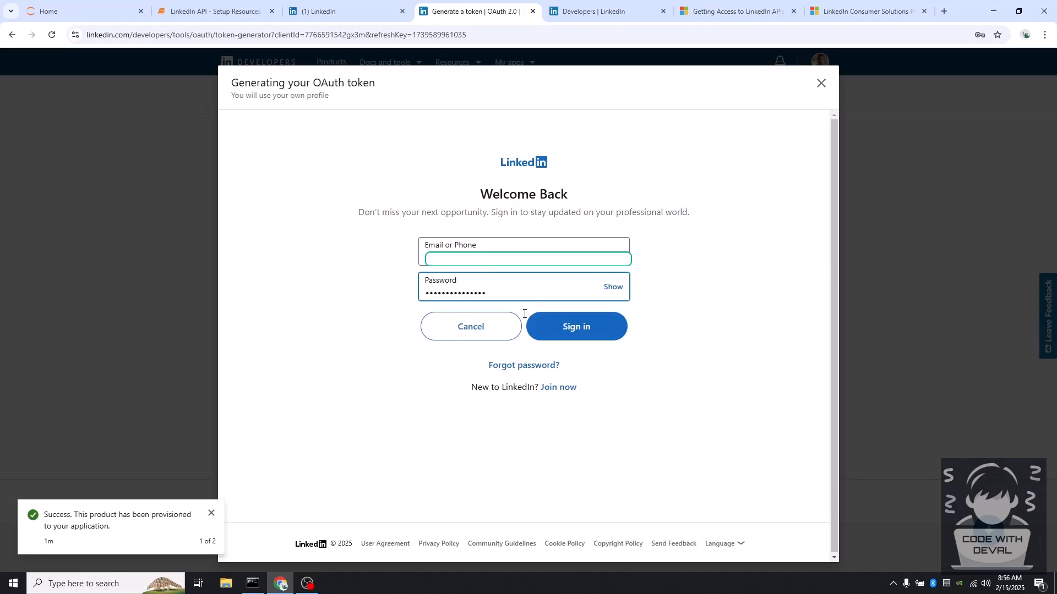
left_click(576, 326)
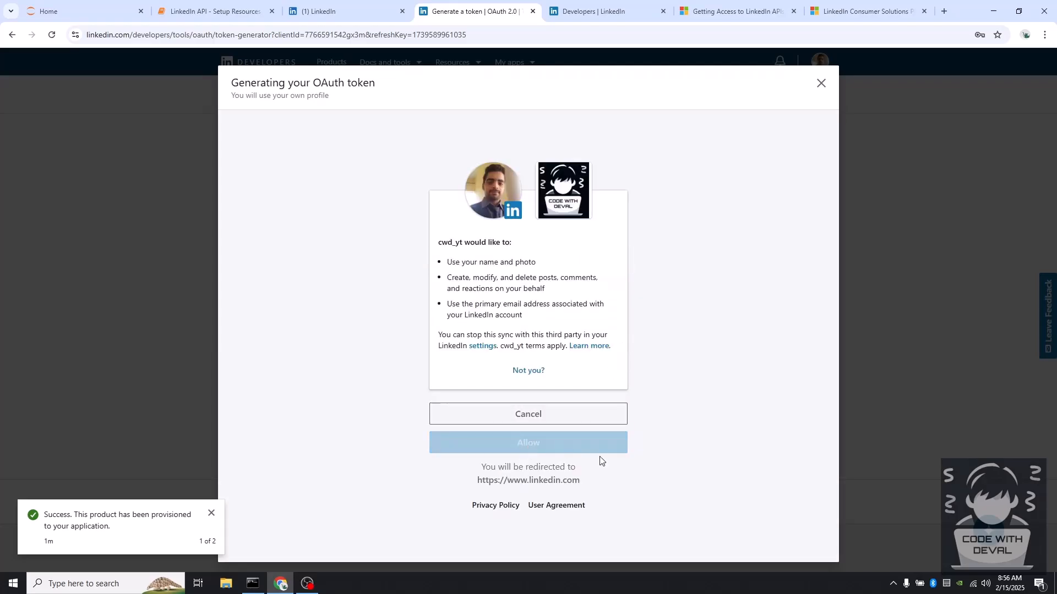
left_click(528, 442)
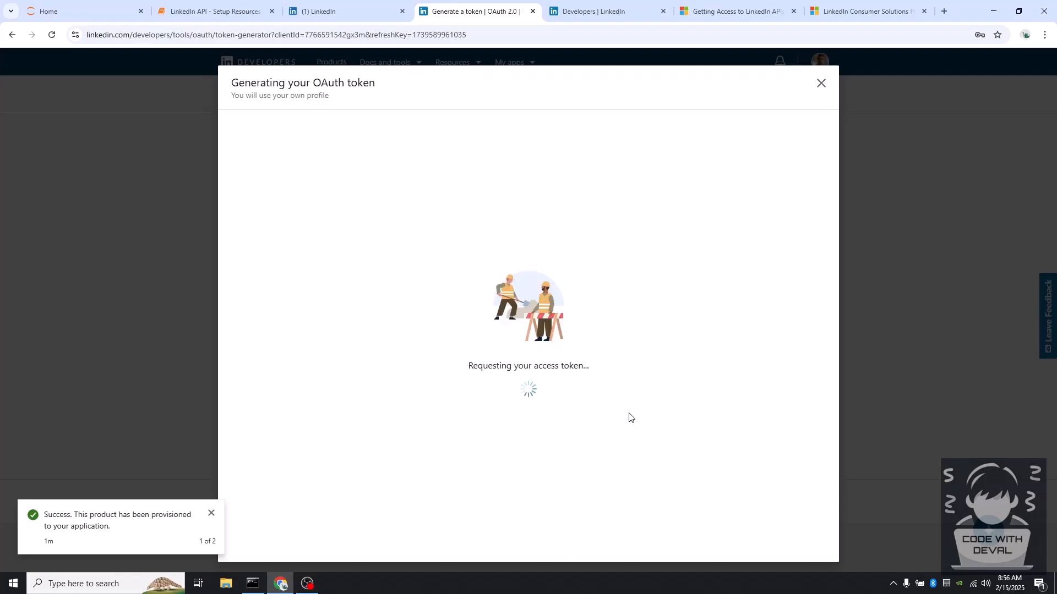